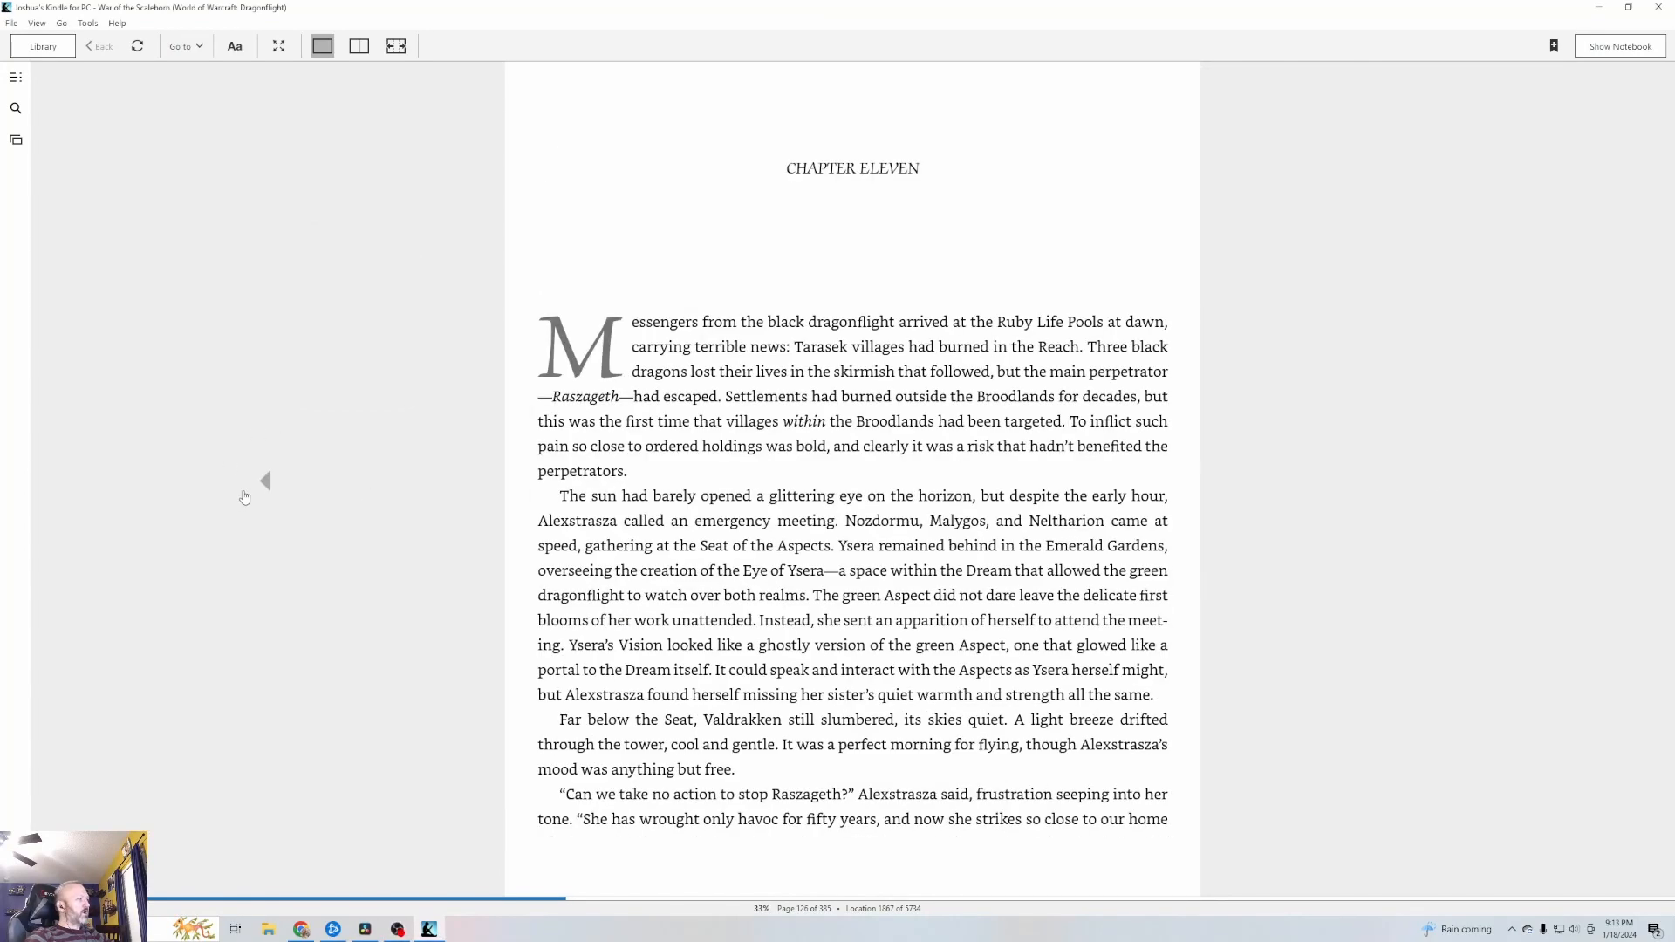
pyautogui.moveTo(1264, 537)
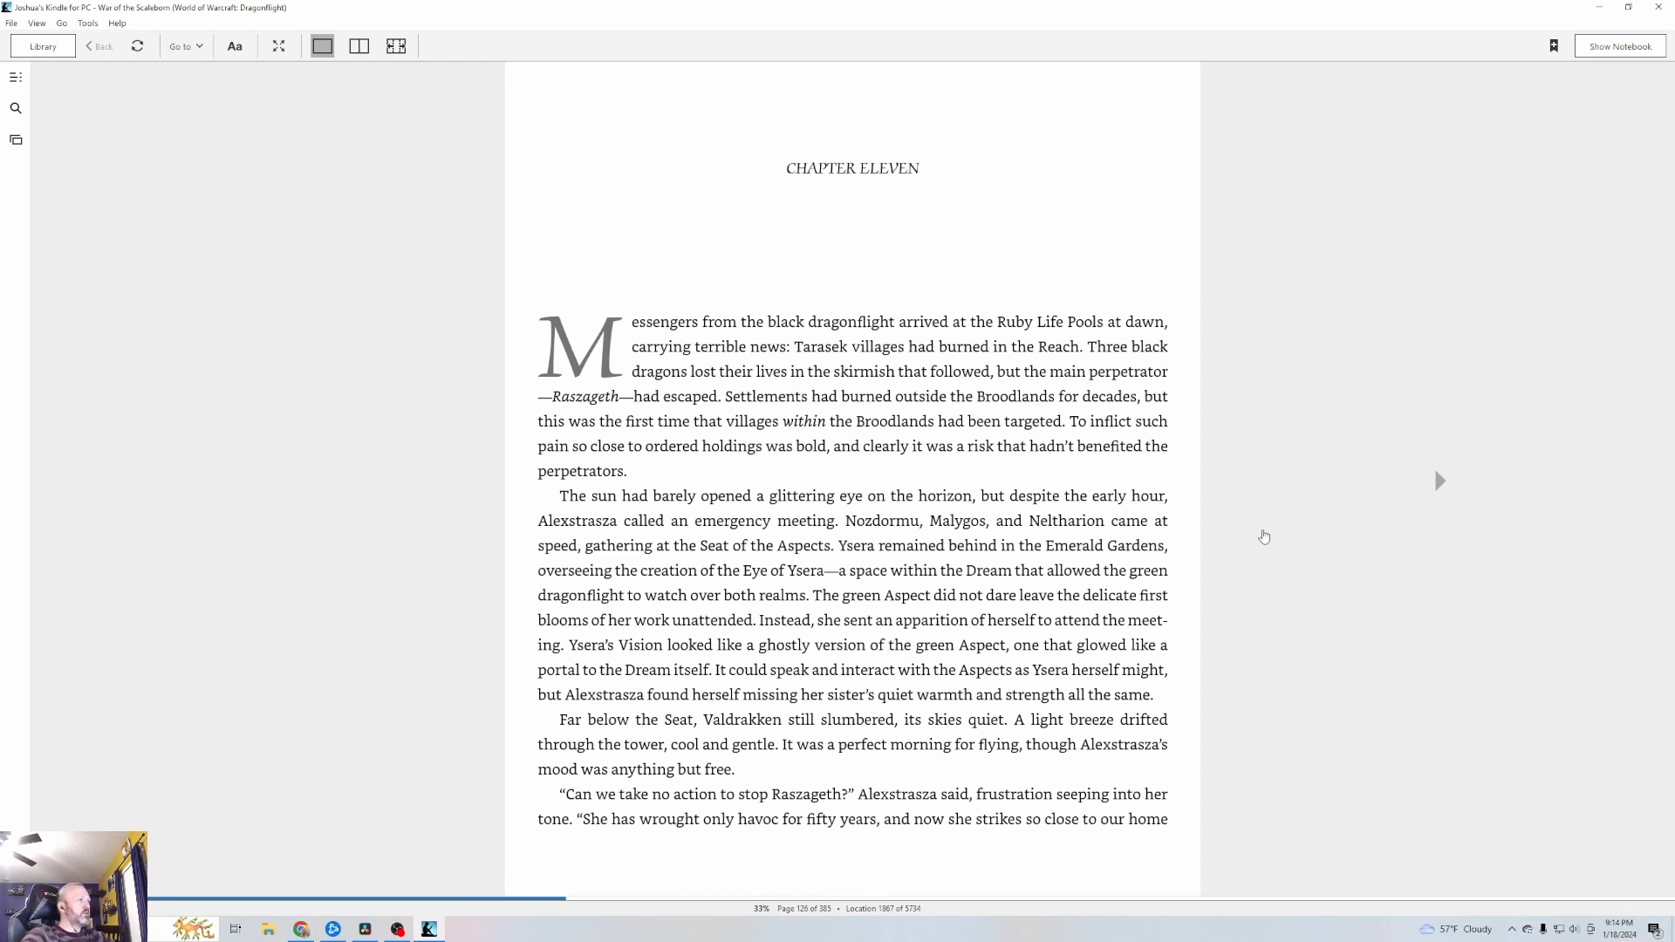
pyautogui.moveTo(1360, 523)
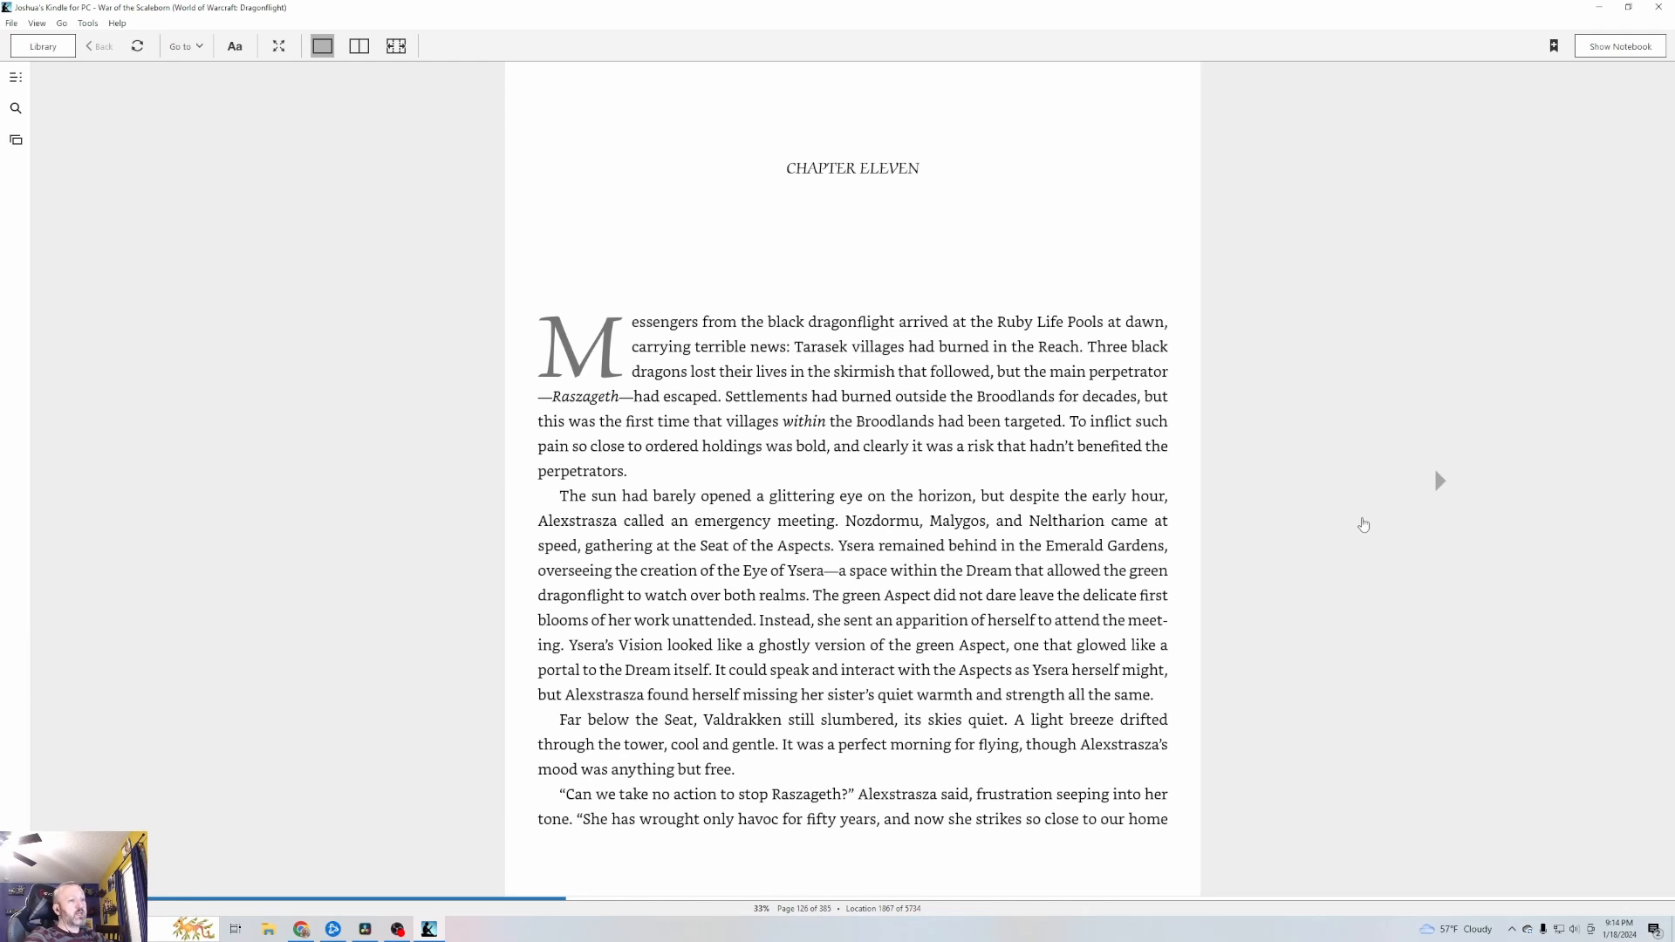
pyautogui.moveTo(1414, 529)
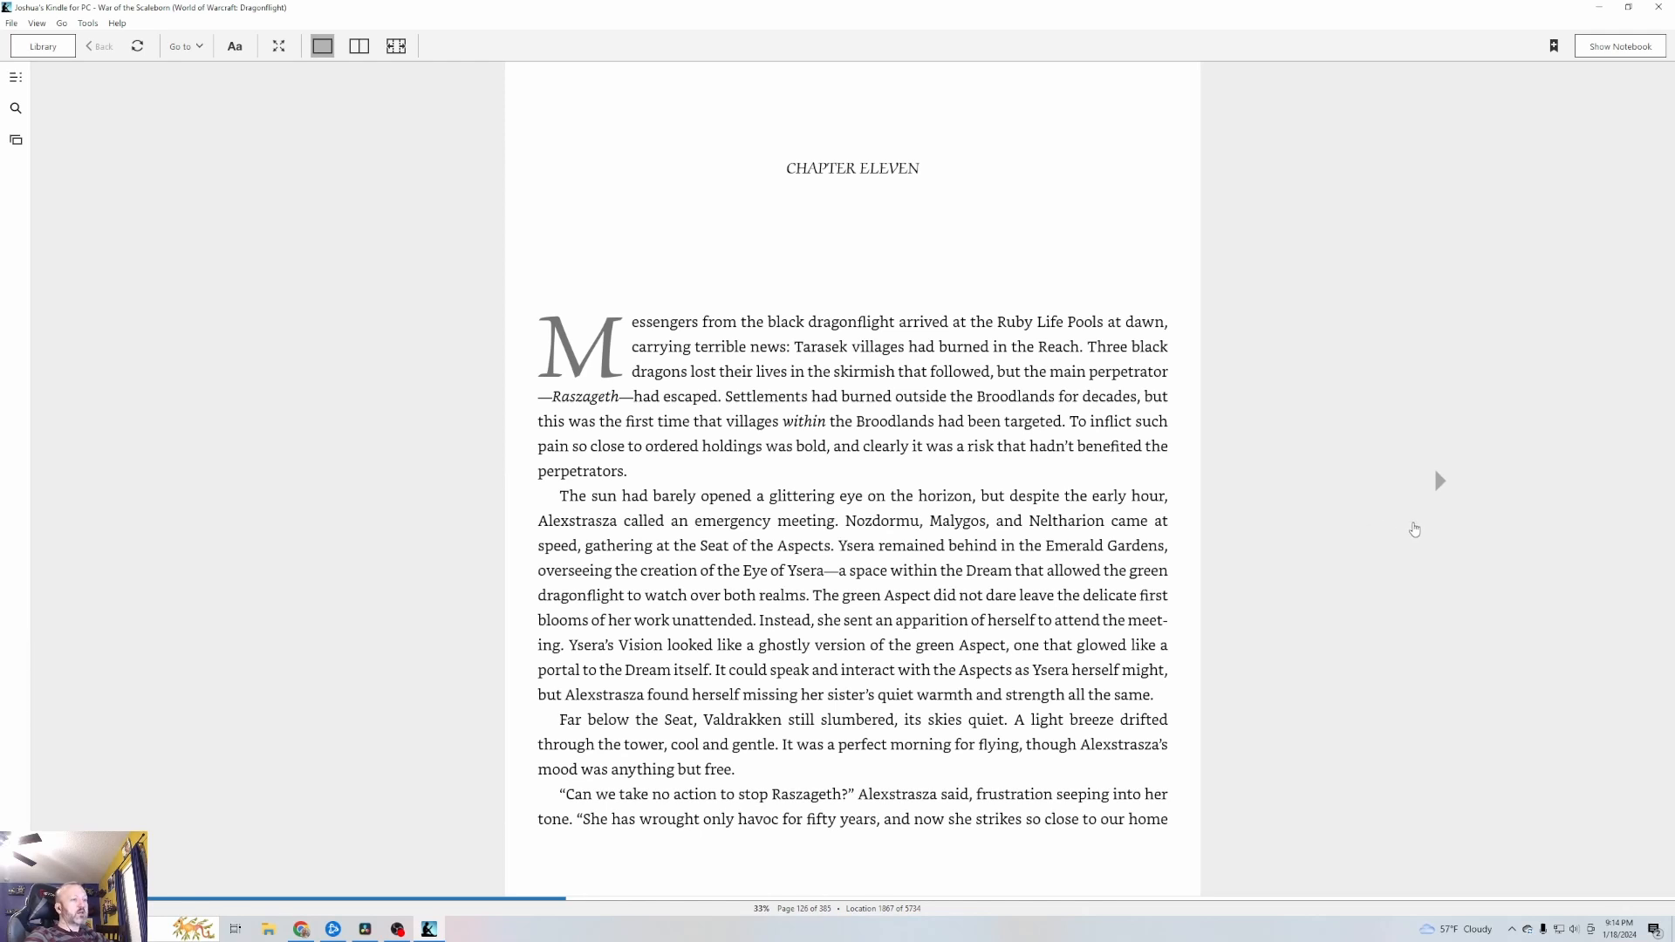
pyautogui.moveTo(1428, 541)
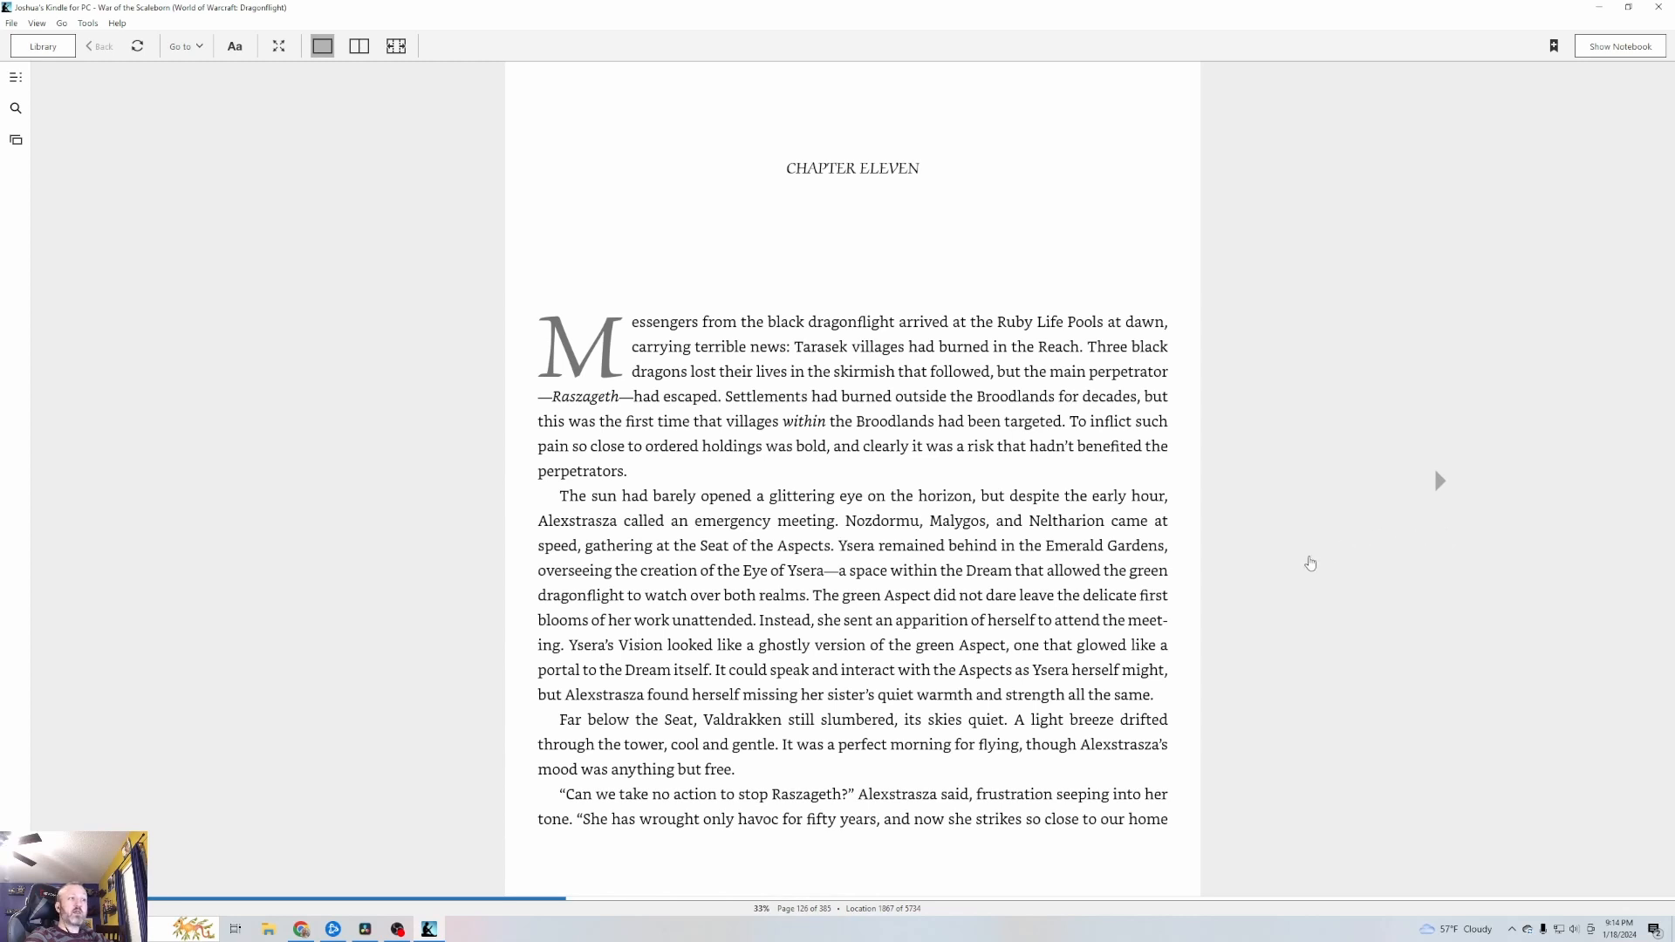
pyautogui.moveTo(346, 146)
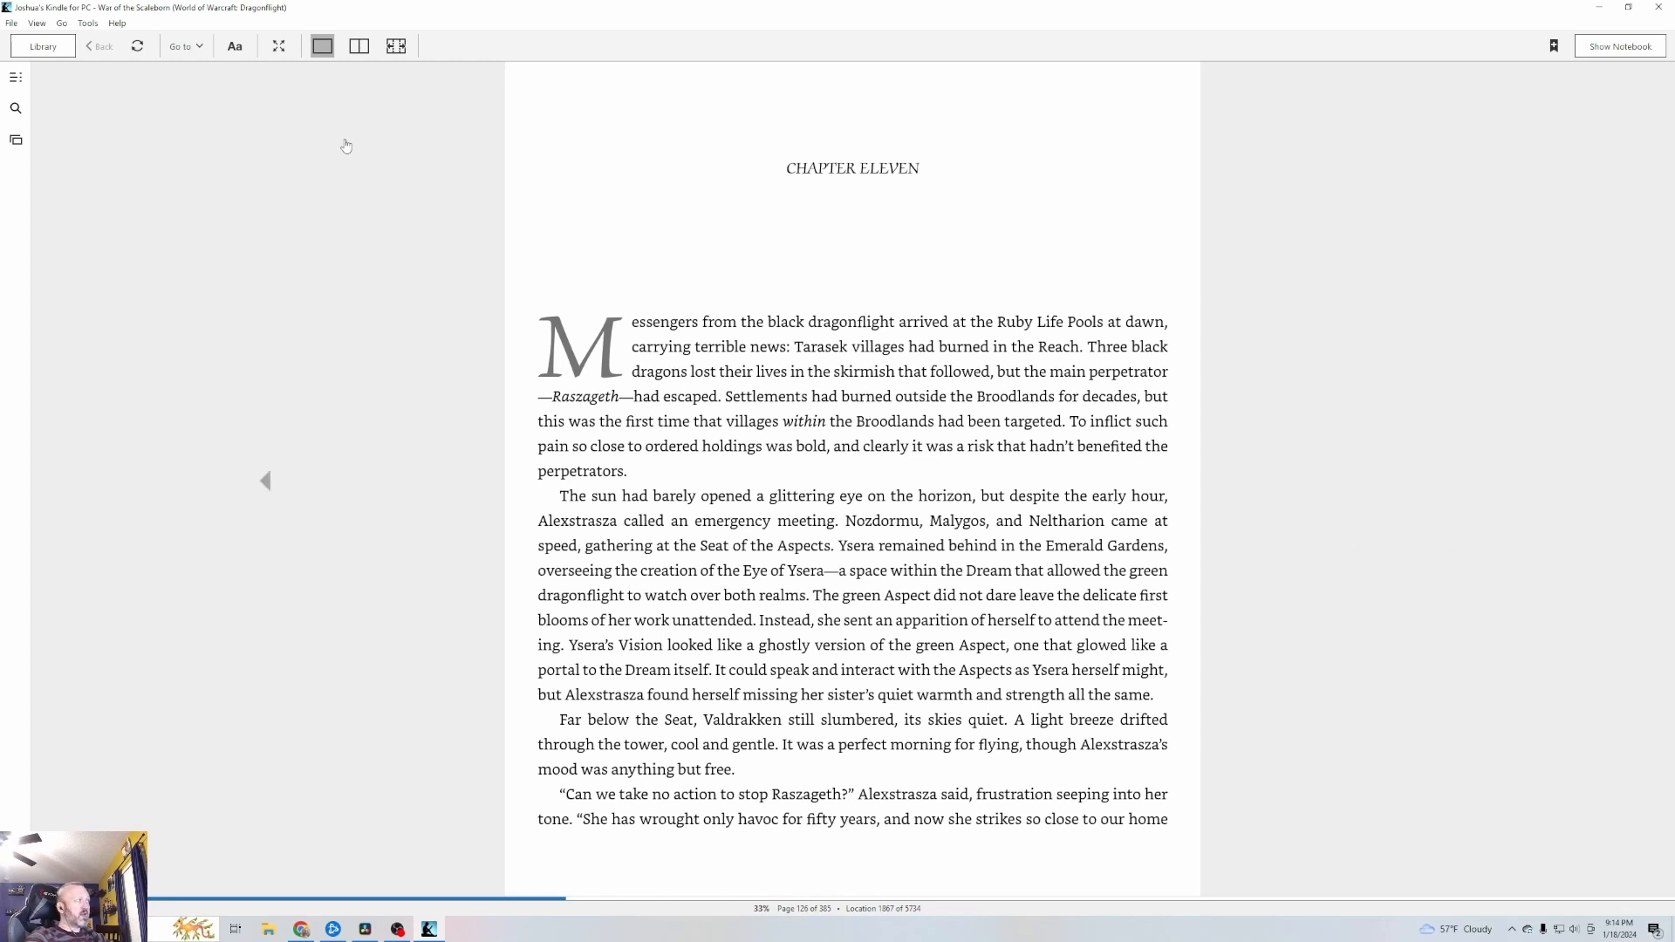
pyautogui.moveTo(279, 46)
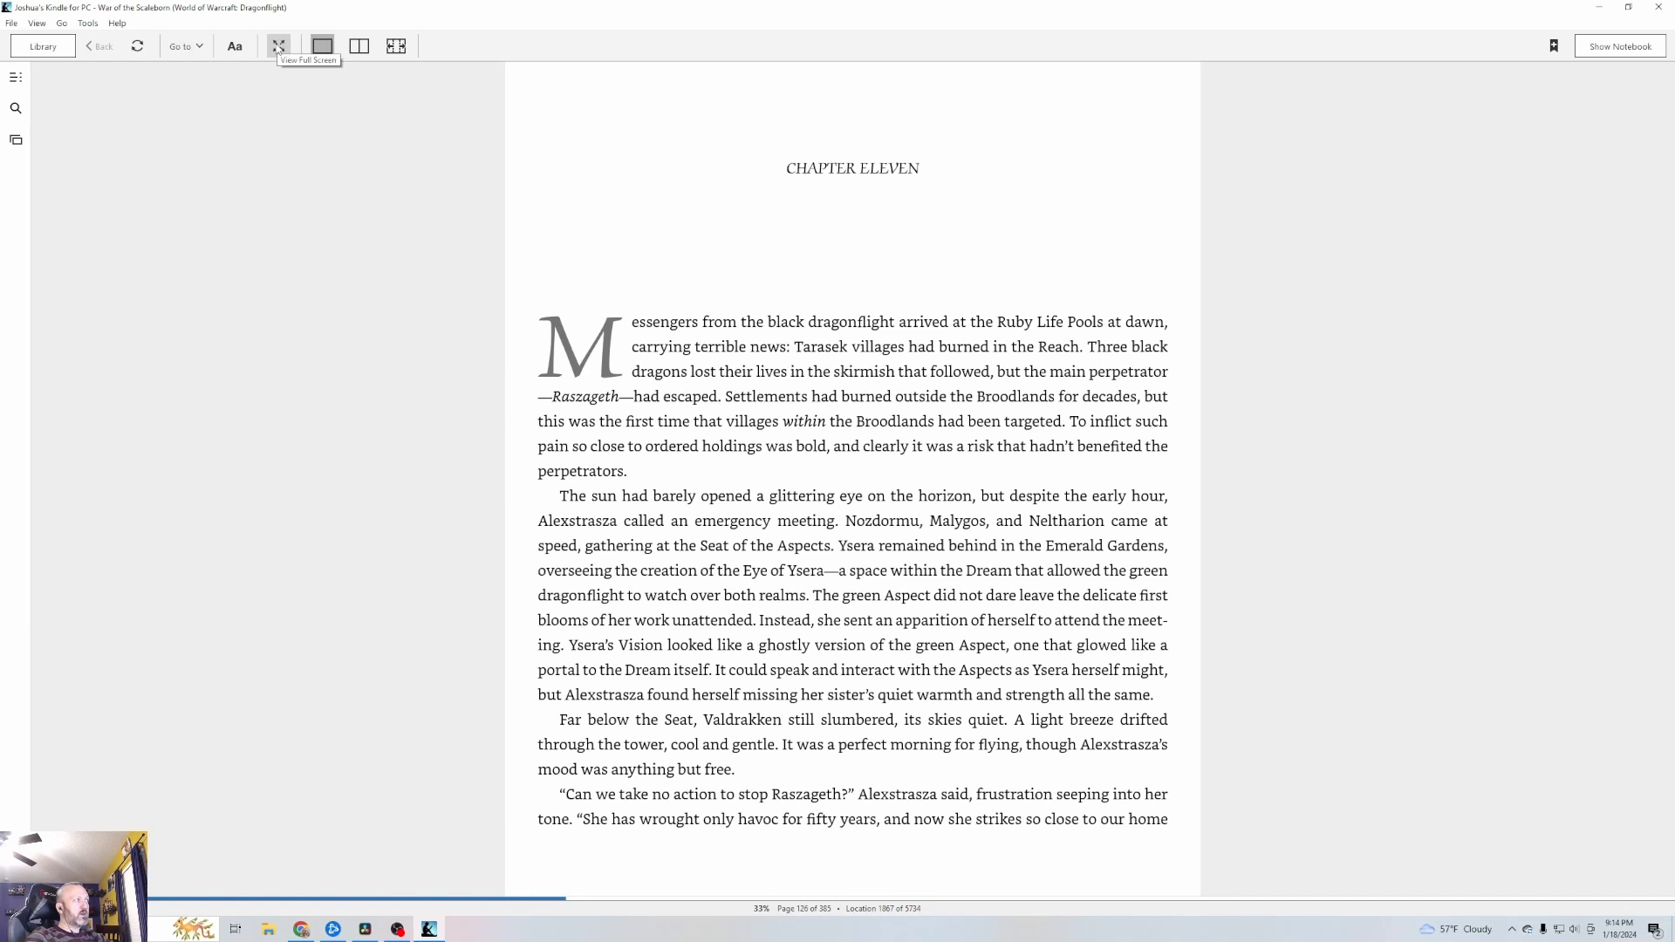
# Switch War of the Scaleborn's Chapter Eleven page to full-screen reading mode.
pyautogui.click(277, 46)
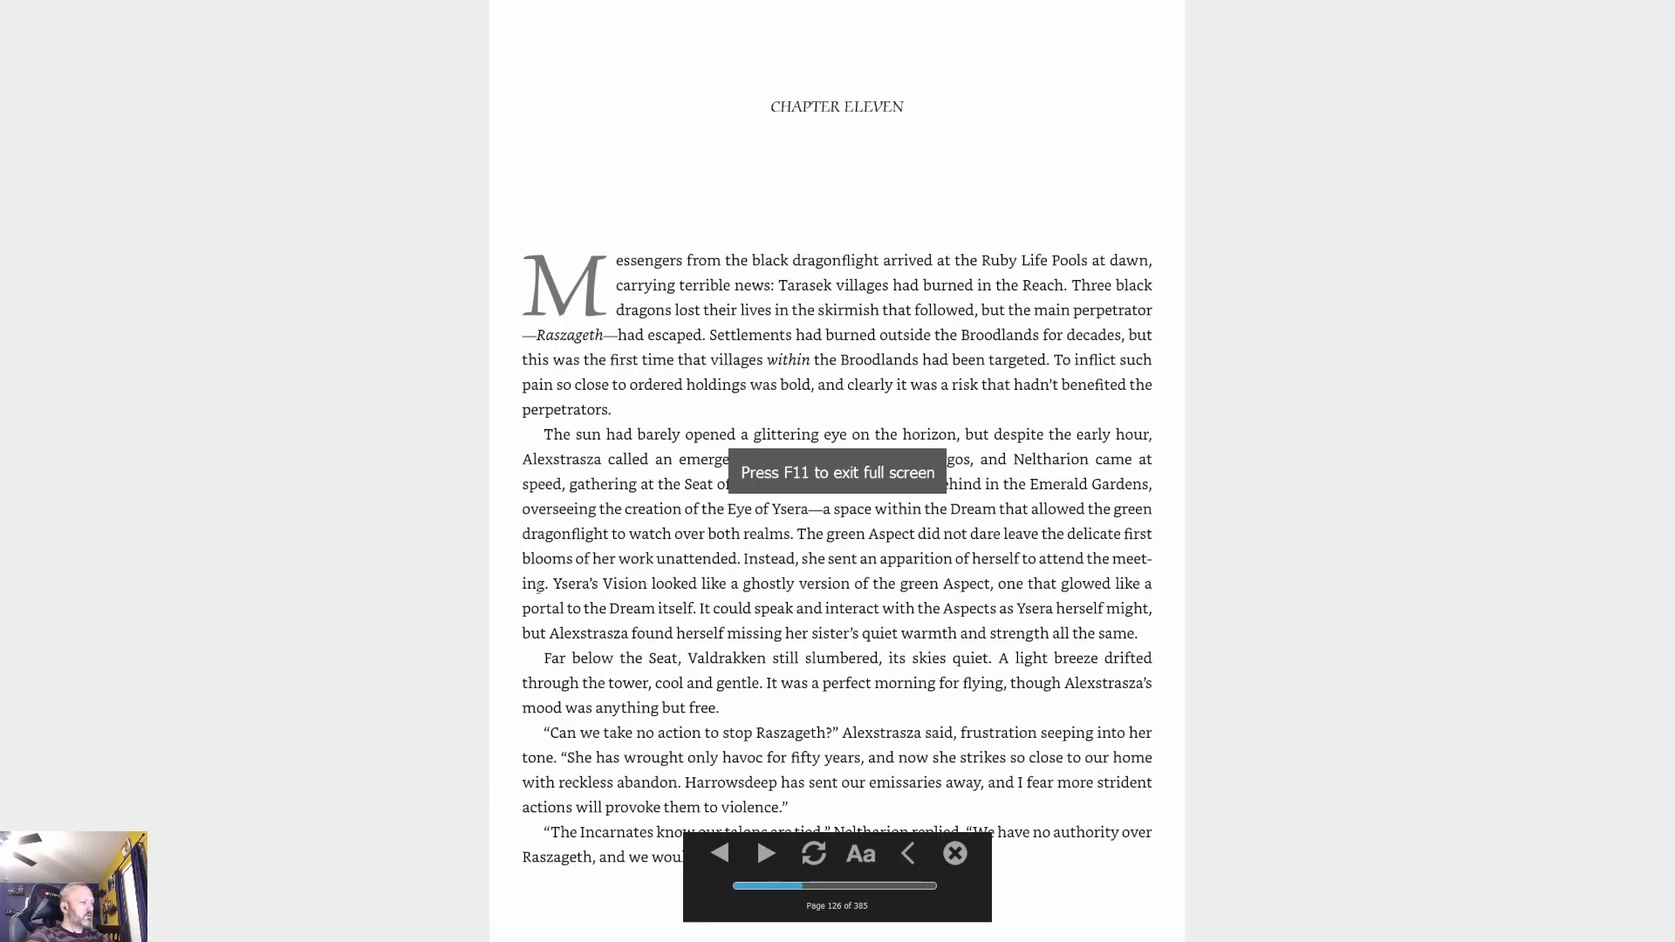
pyautogui.press('f11')
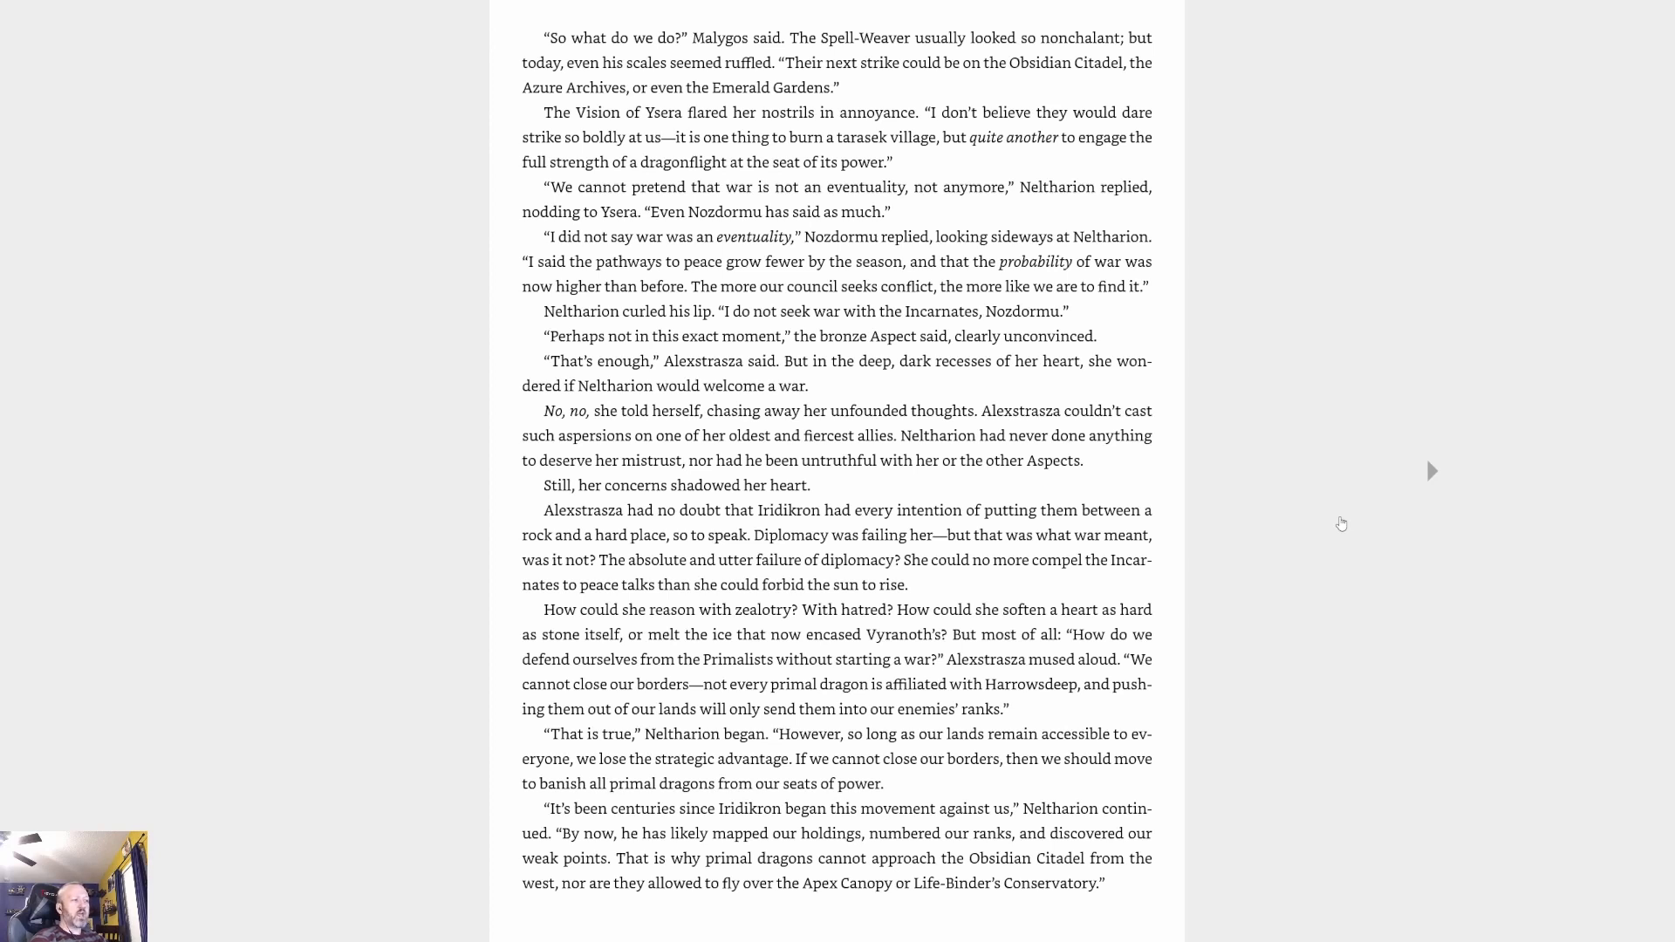
pyautogui.moveTo(1400, 426)
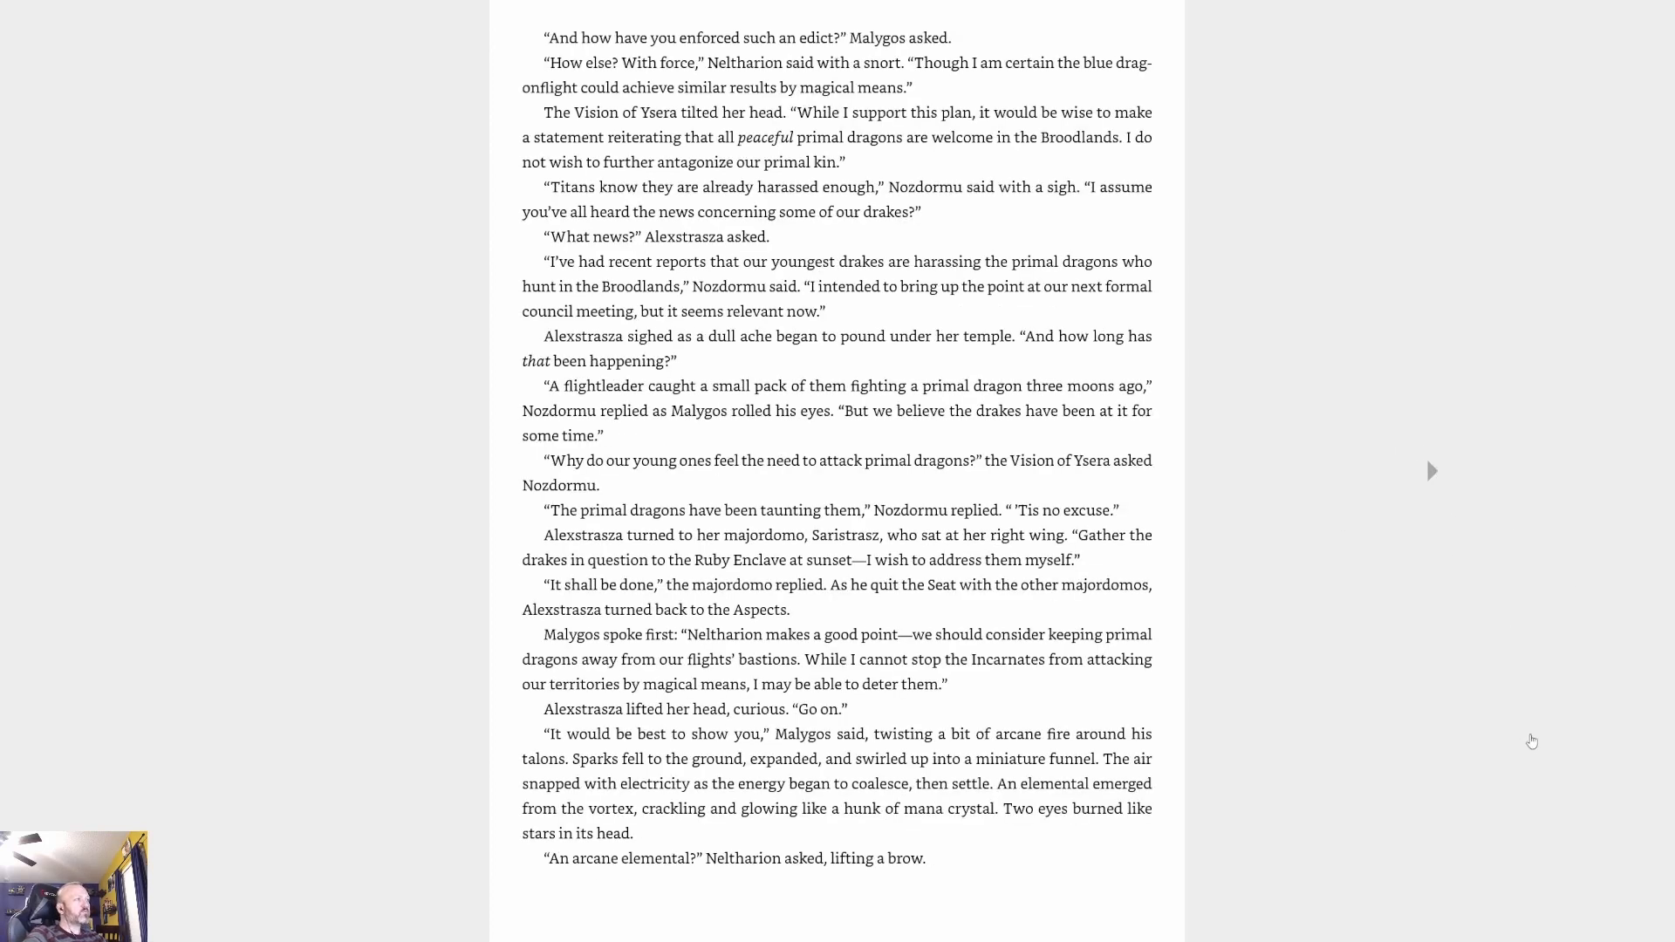
pyautogui.moveTo(1456, 770)
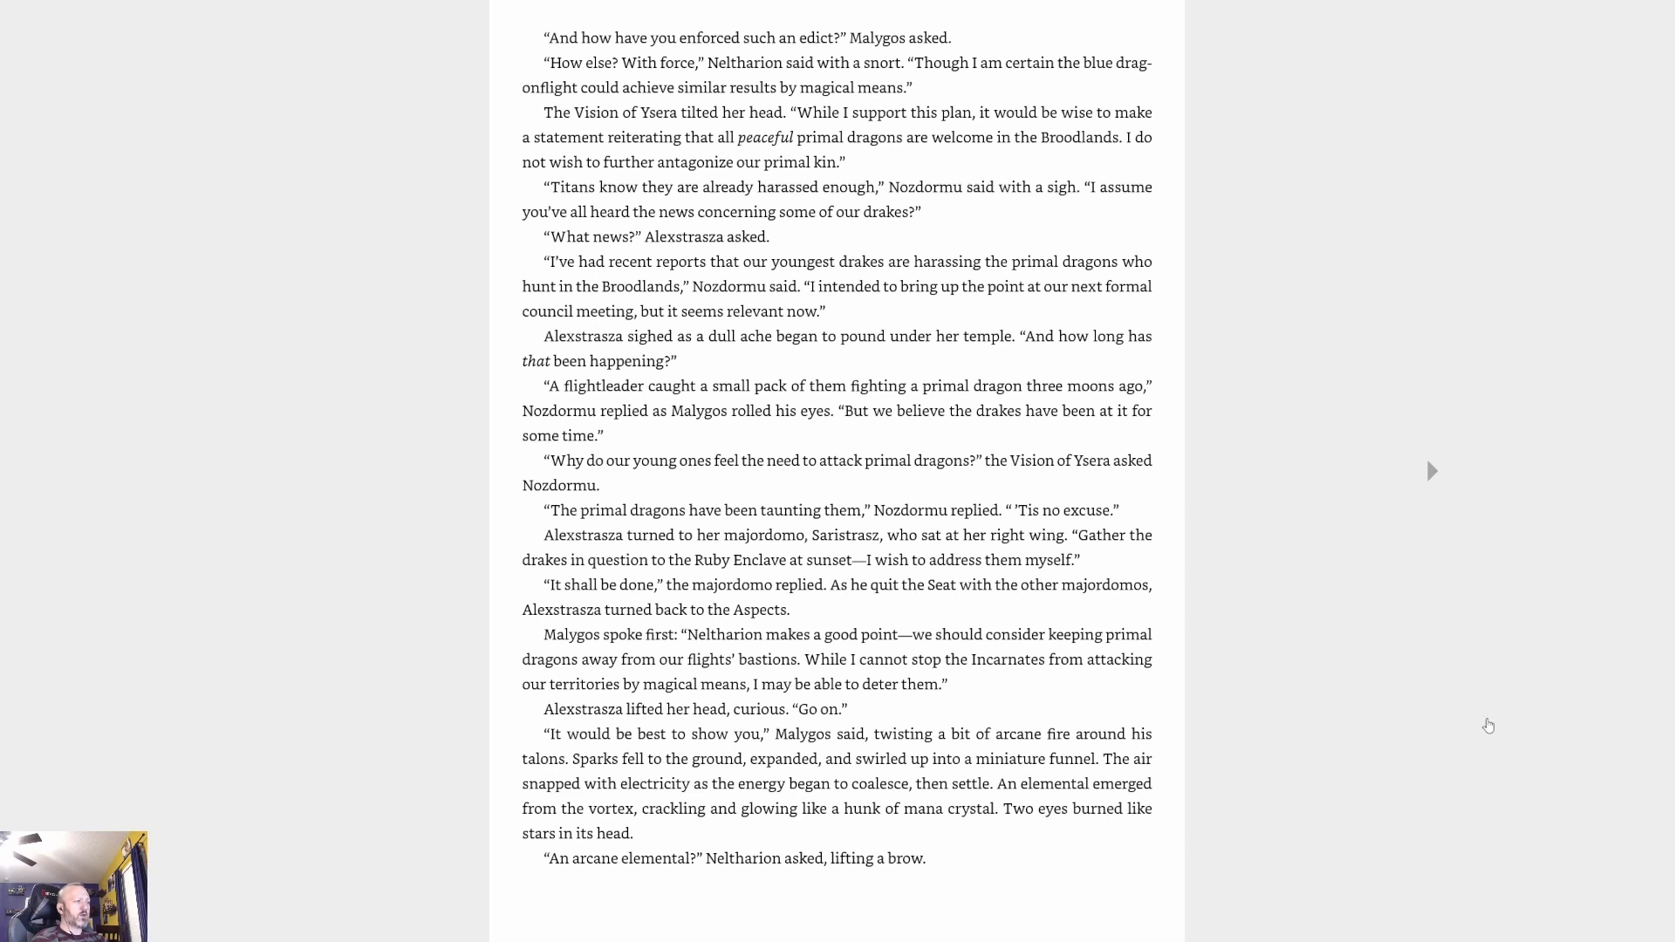
pyautogui.moveTo(1451, 484)
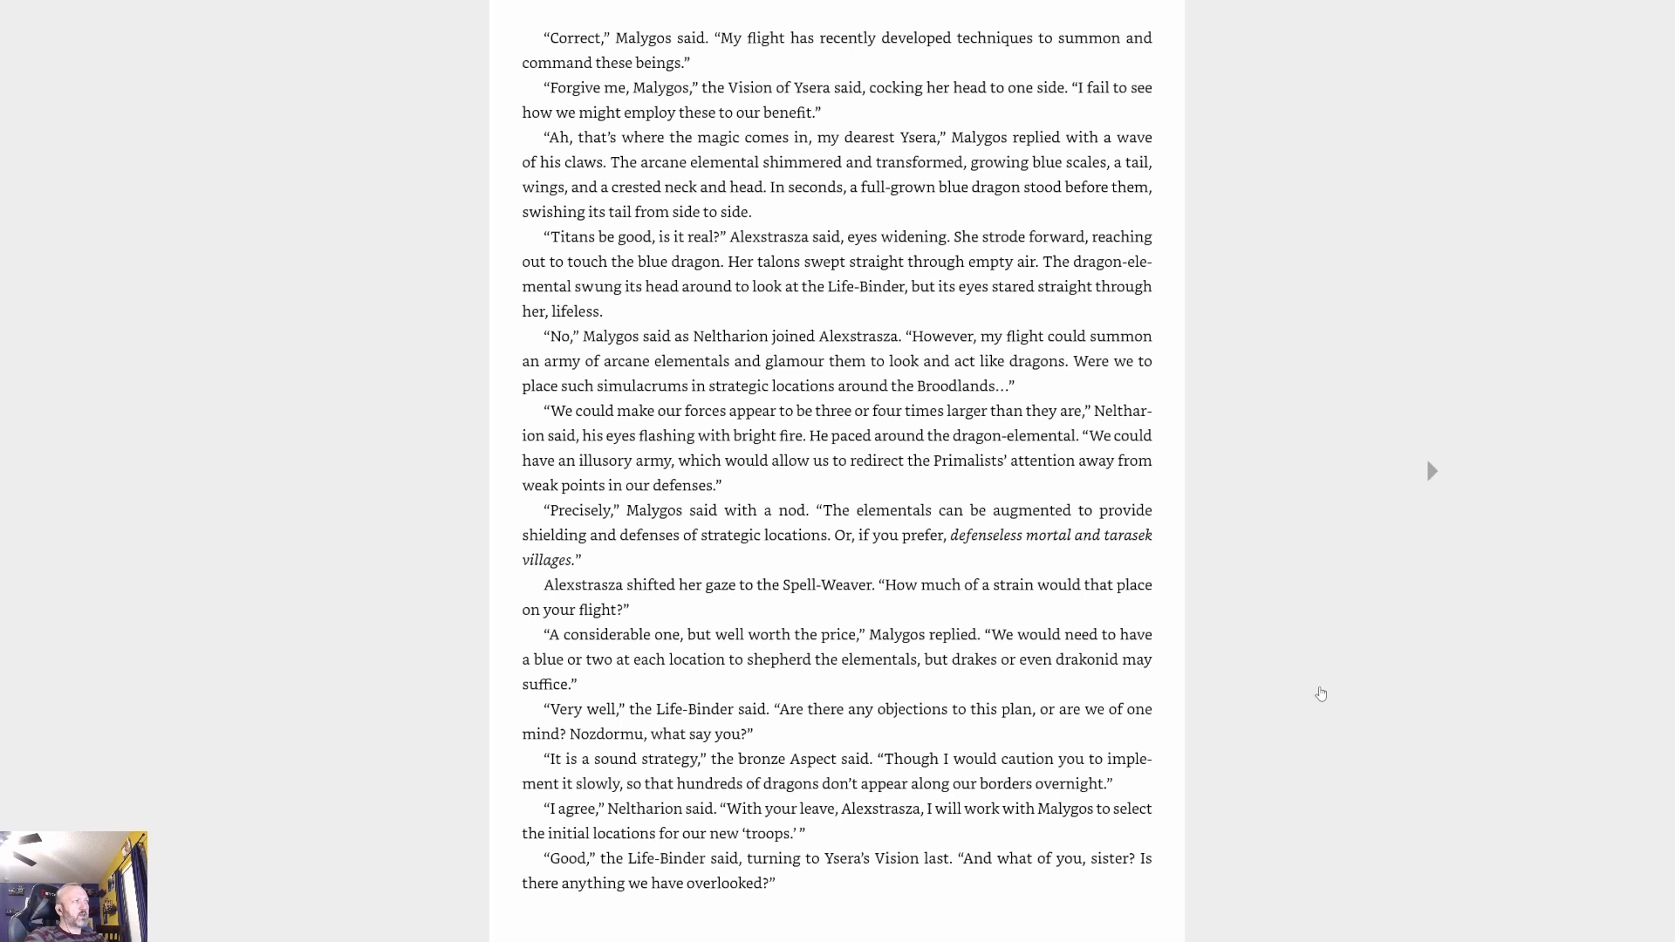
pyautogui.moveTo(1334, 666)
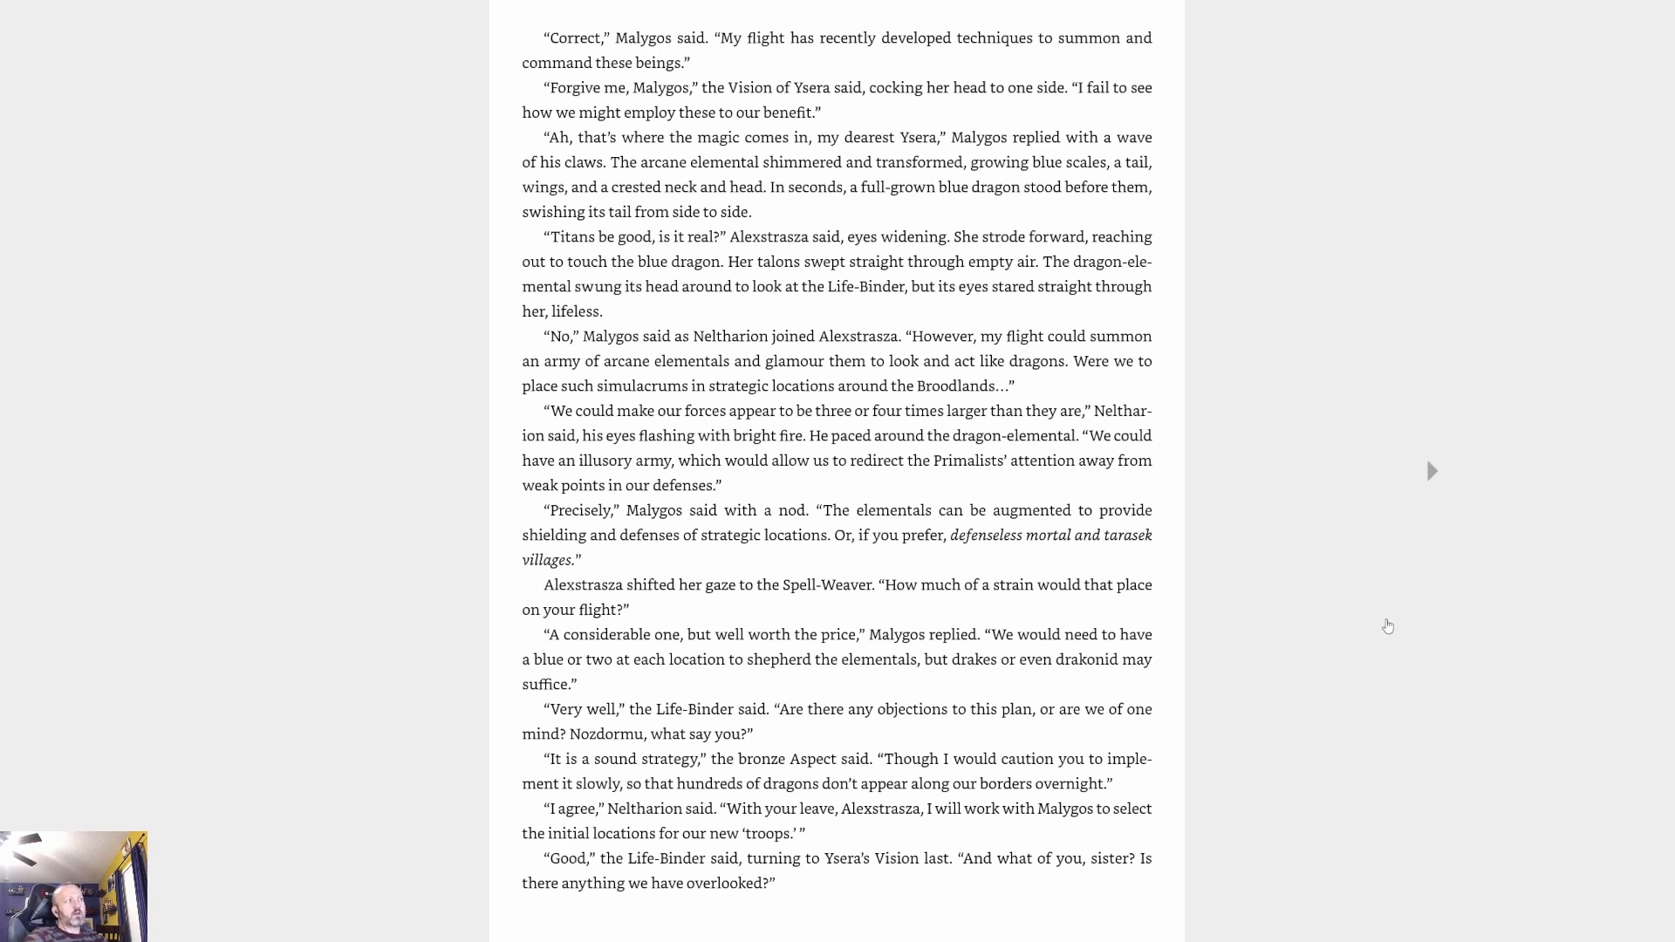
pyautogui.moveTo(1342, 644)
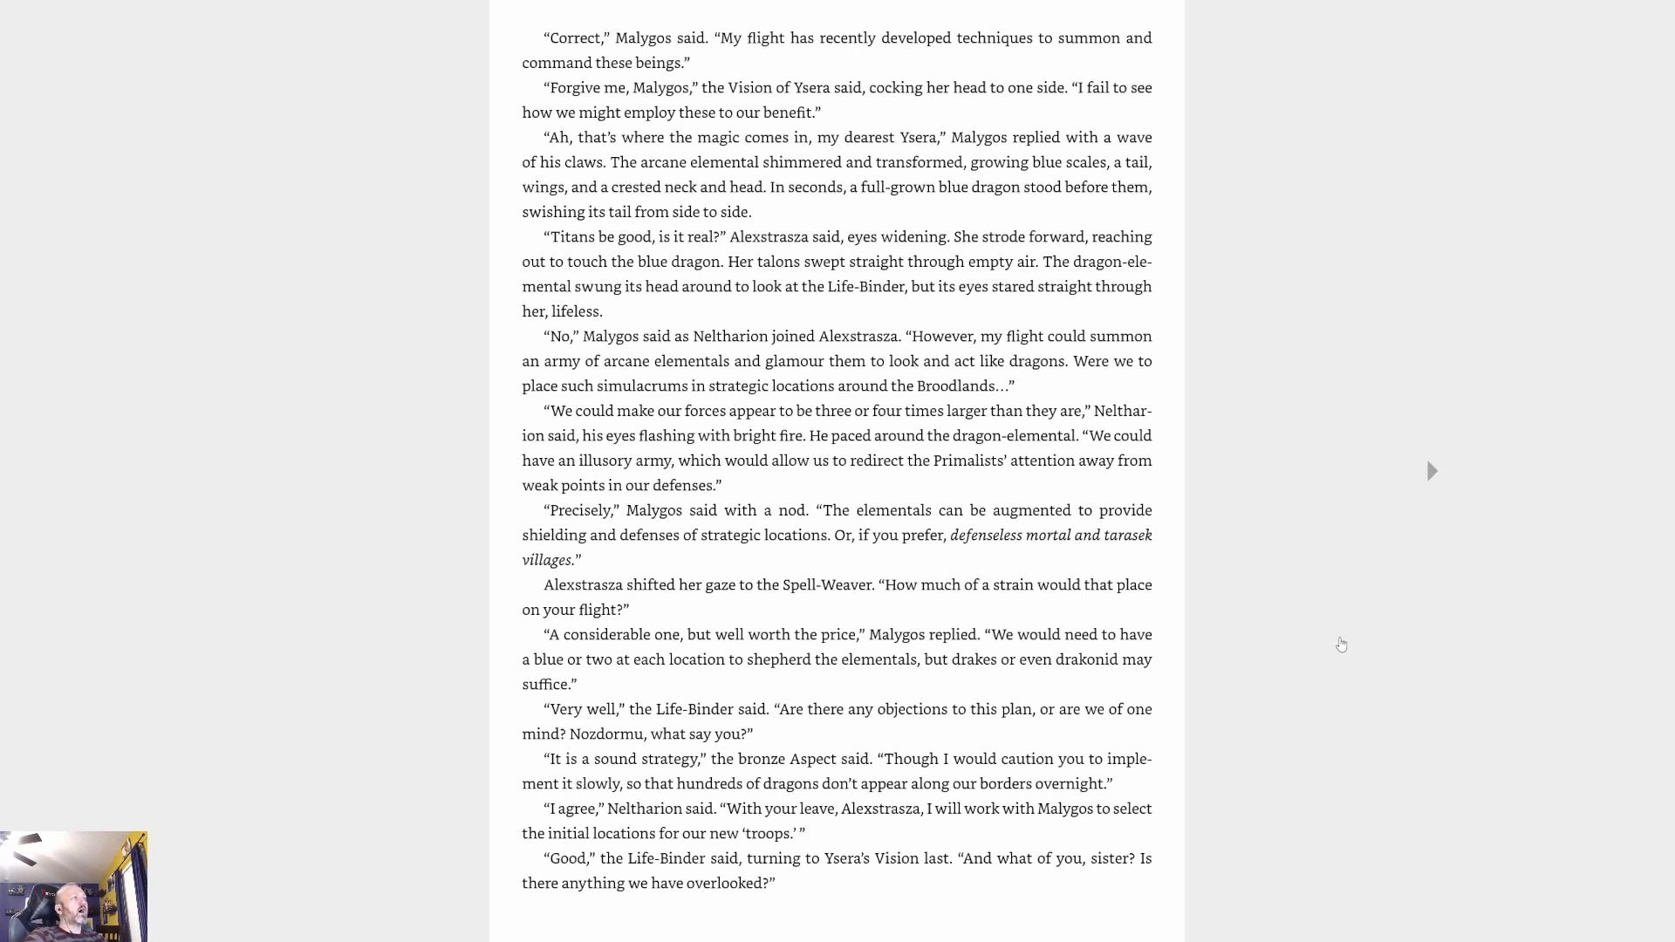
pyautogui.moveTo(1320, 630)
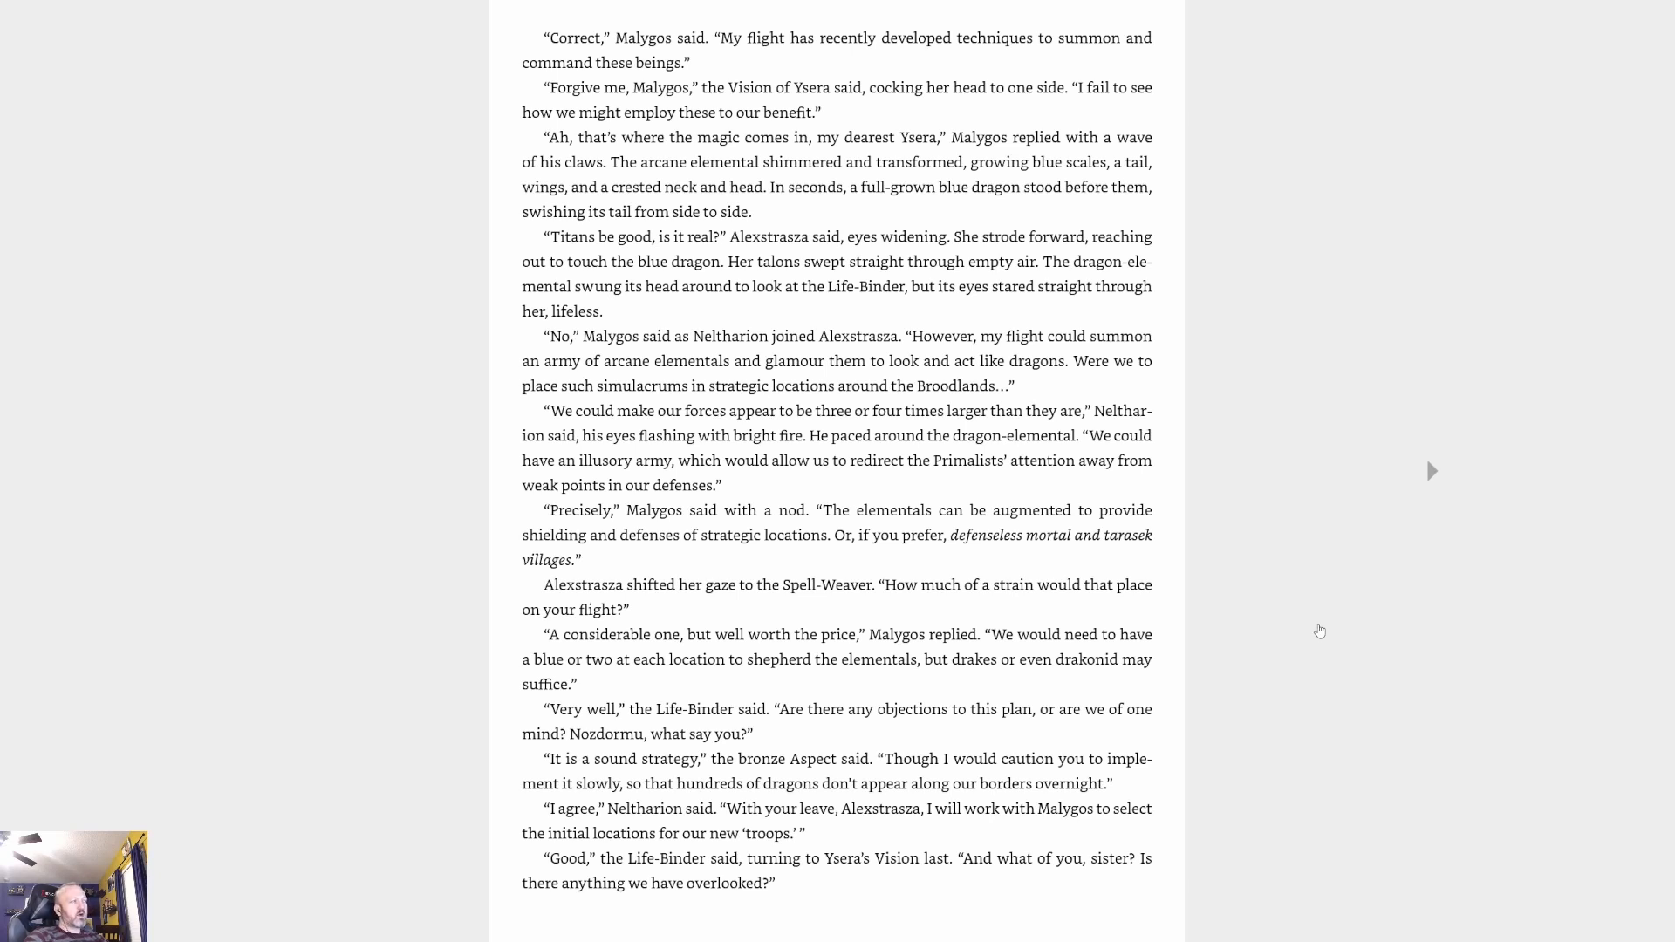
pyautogui.moveTo(1366, 667)
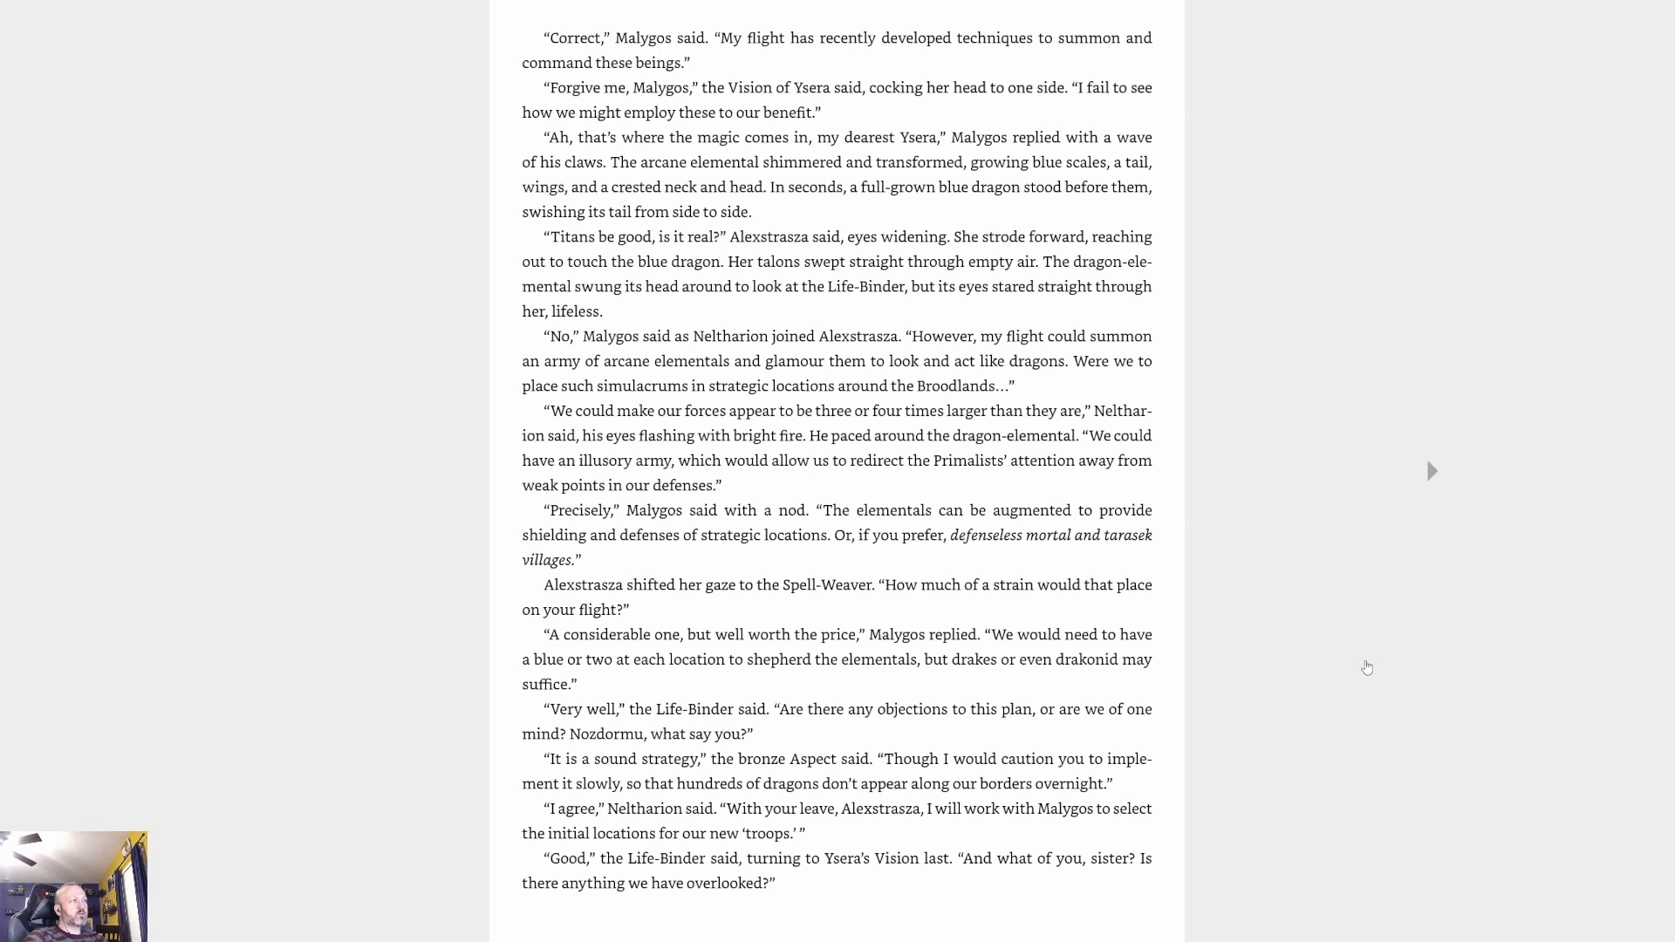
pyautogui.moveTo(1404, 690)
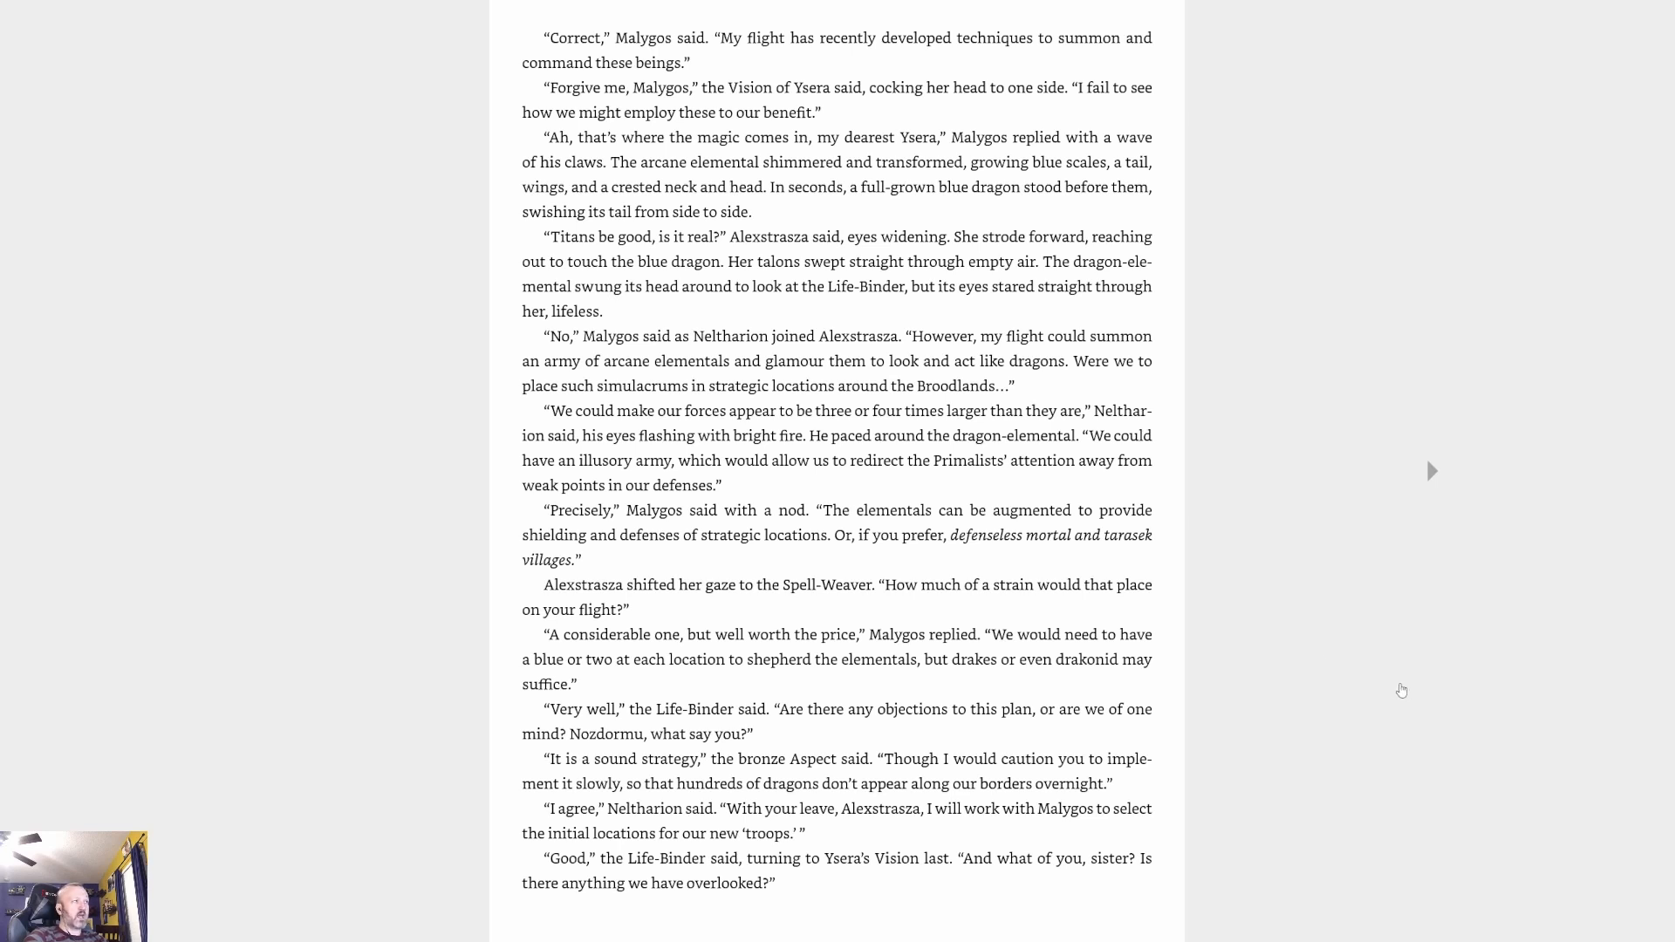
pyautogui.moveTo(1410, 684)
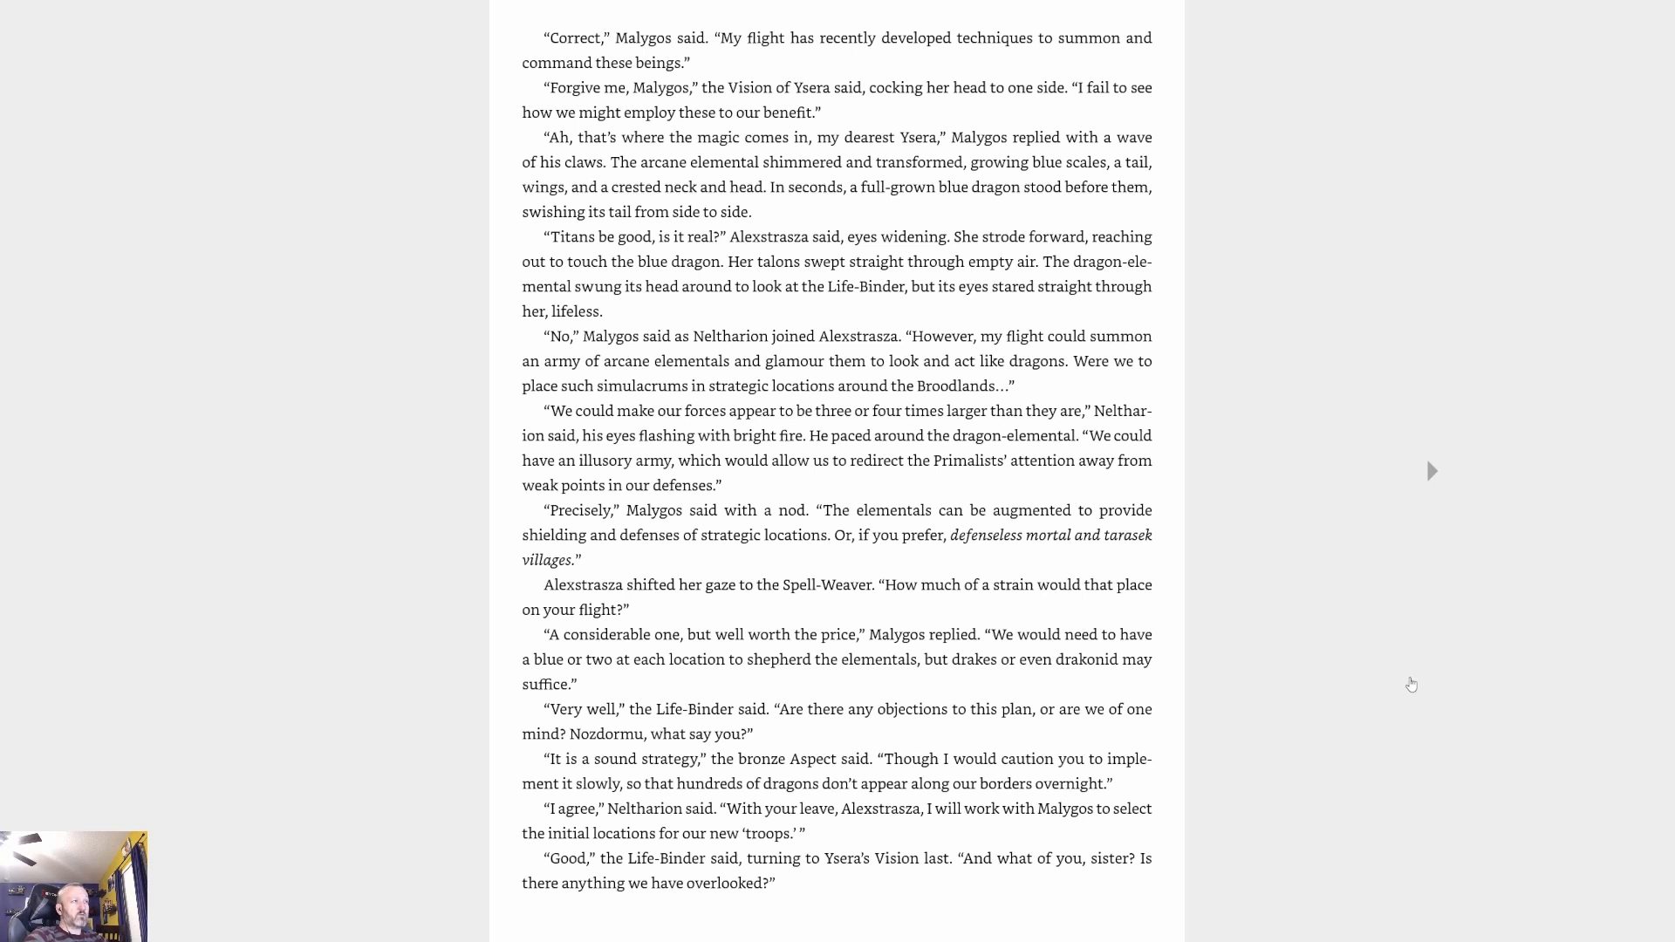
pyautogui.moveTo(1441, 640)
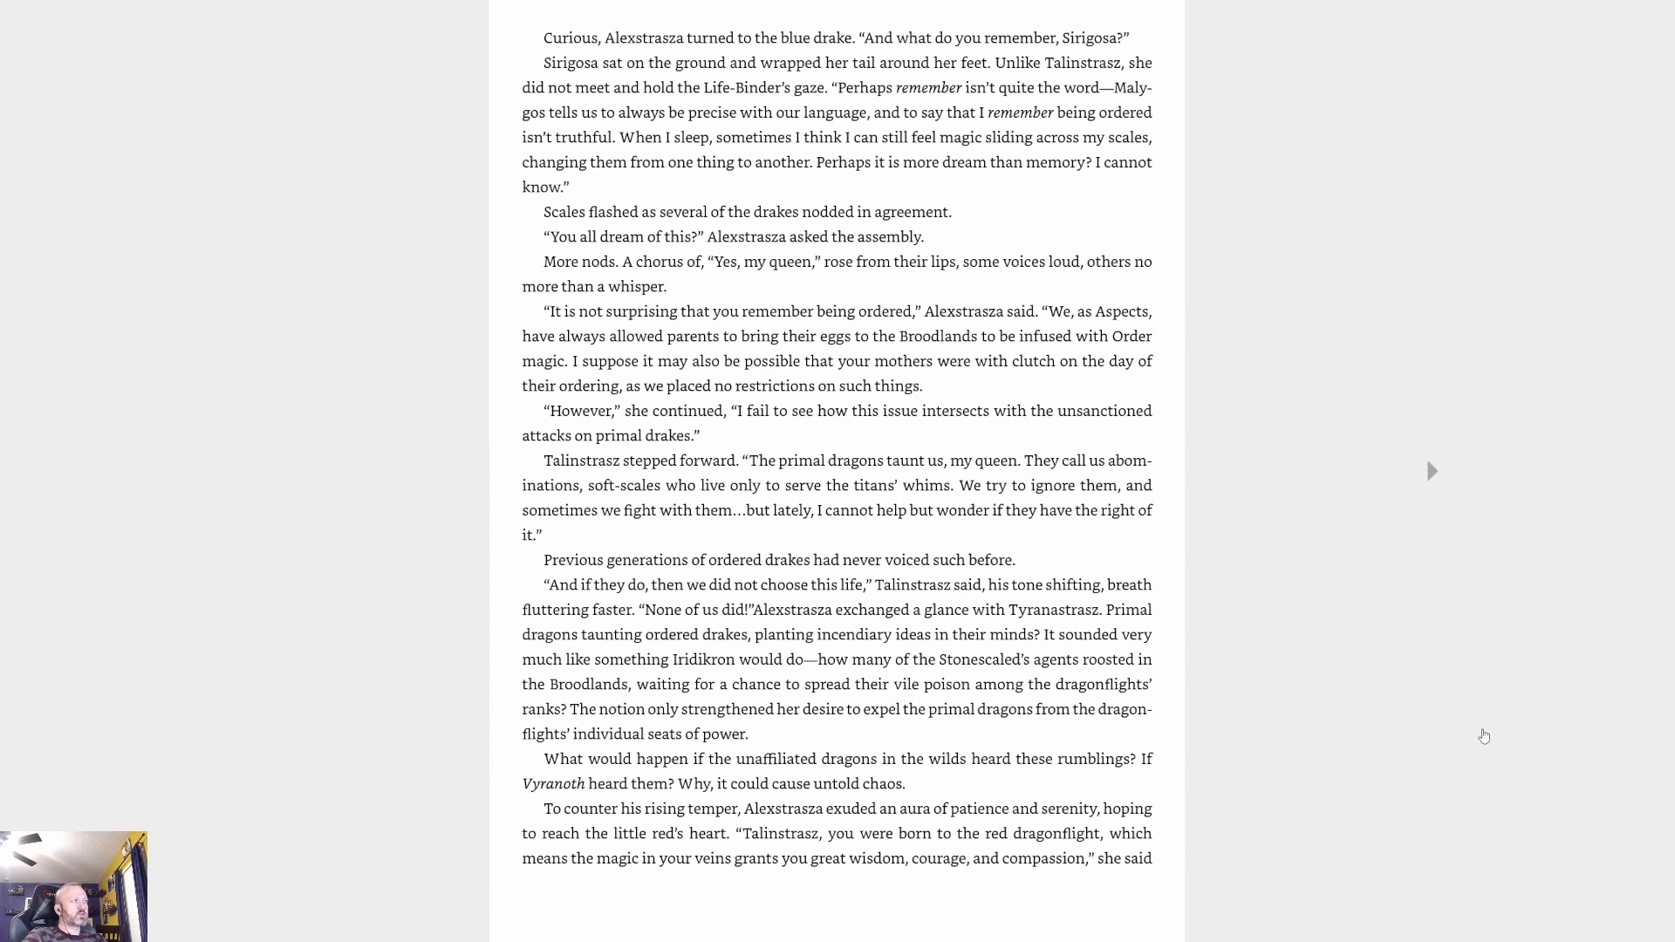
pyautogui.moveTo(1483, 735)
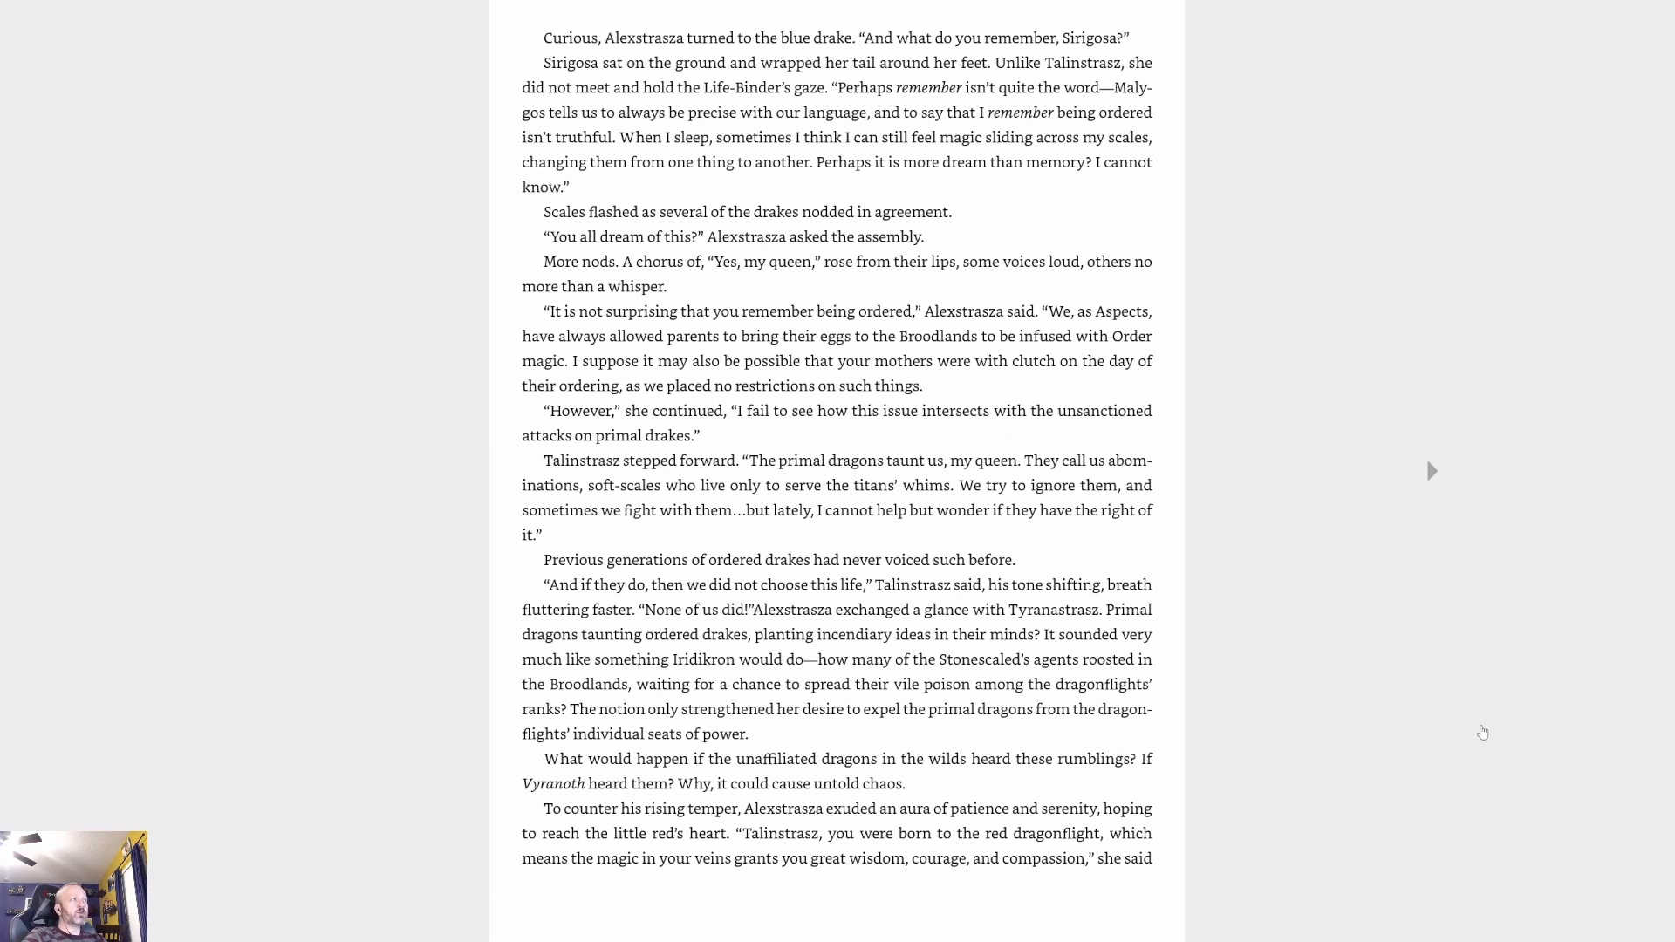
pyautogui.moveTo(1488, 758)
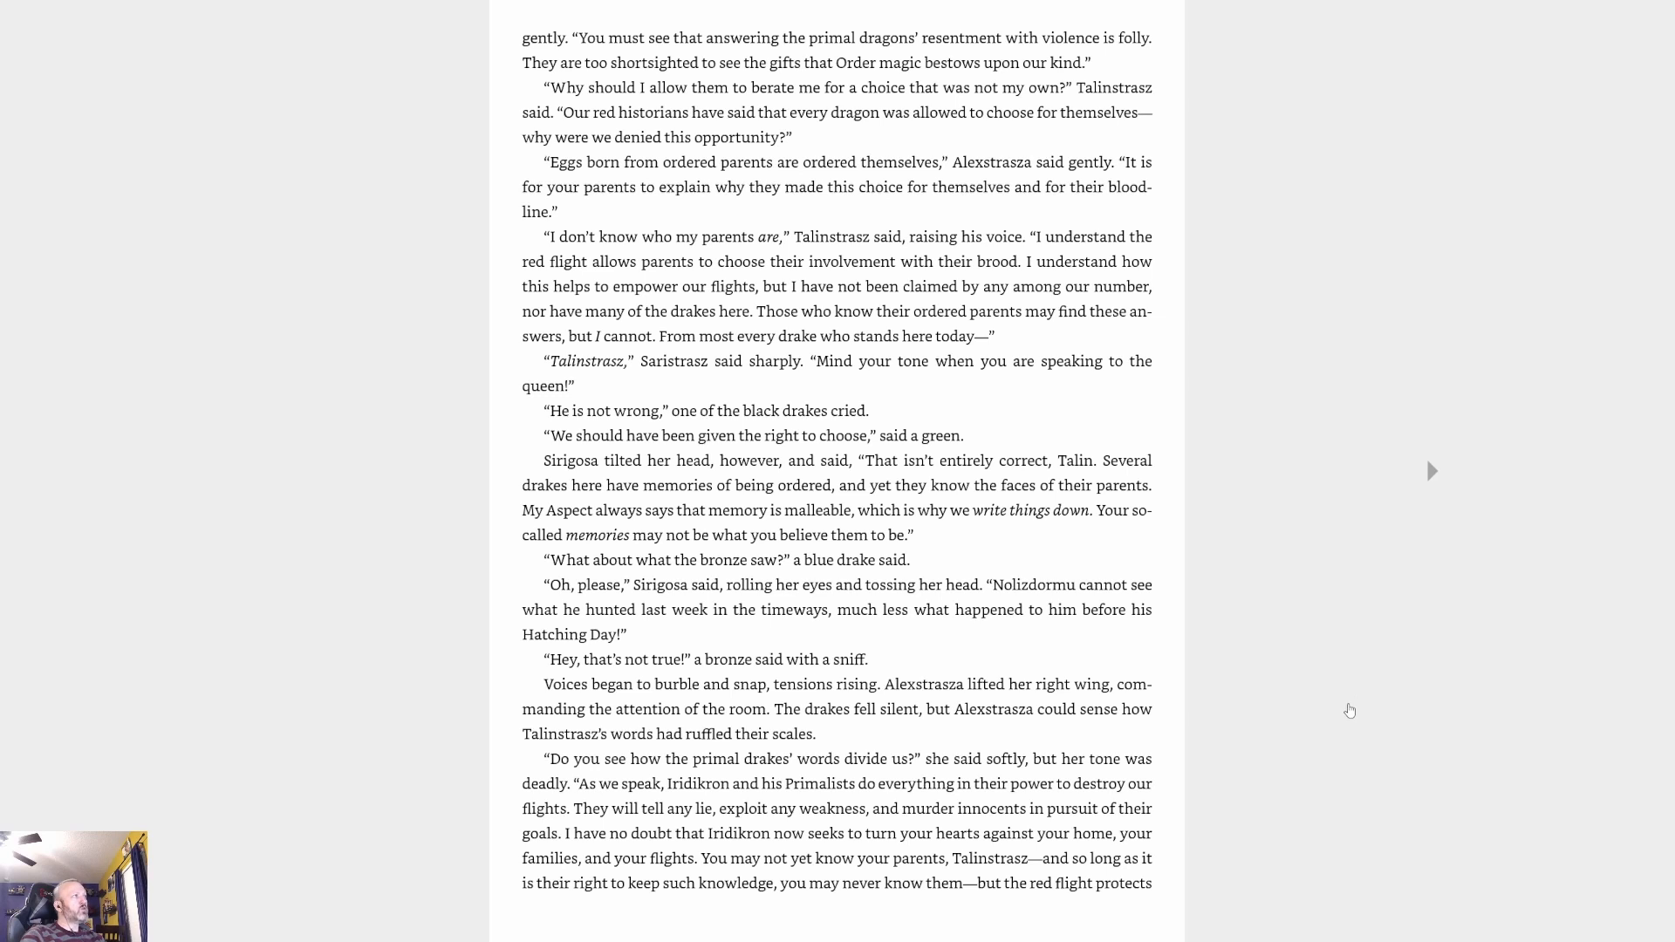
pyautogui.moveTo(1272, 786)
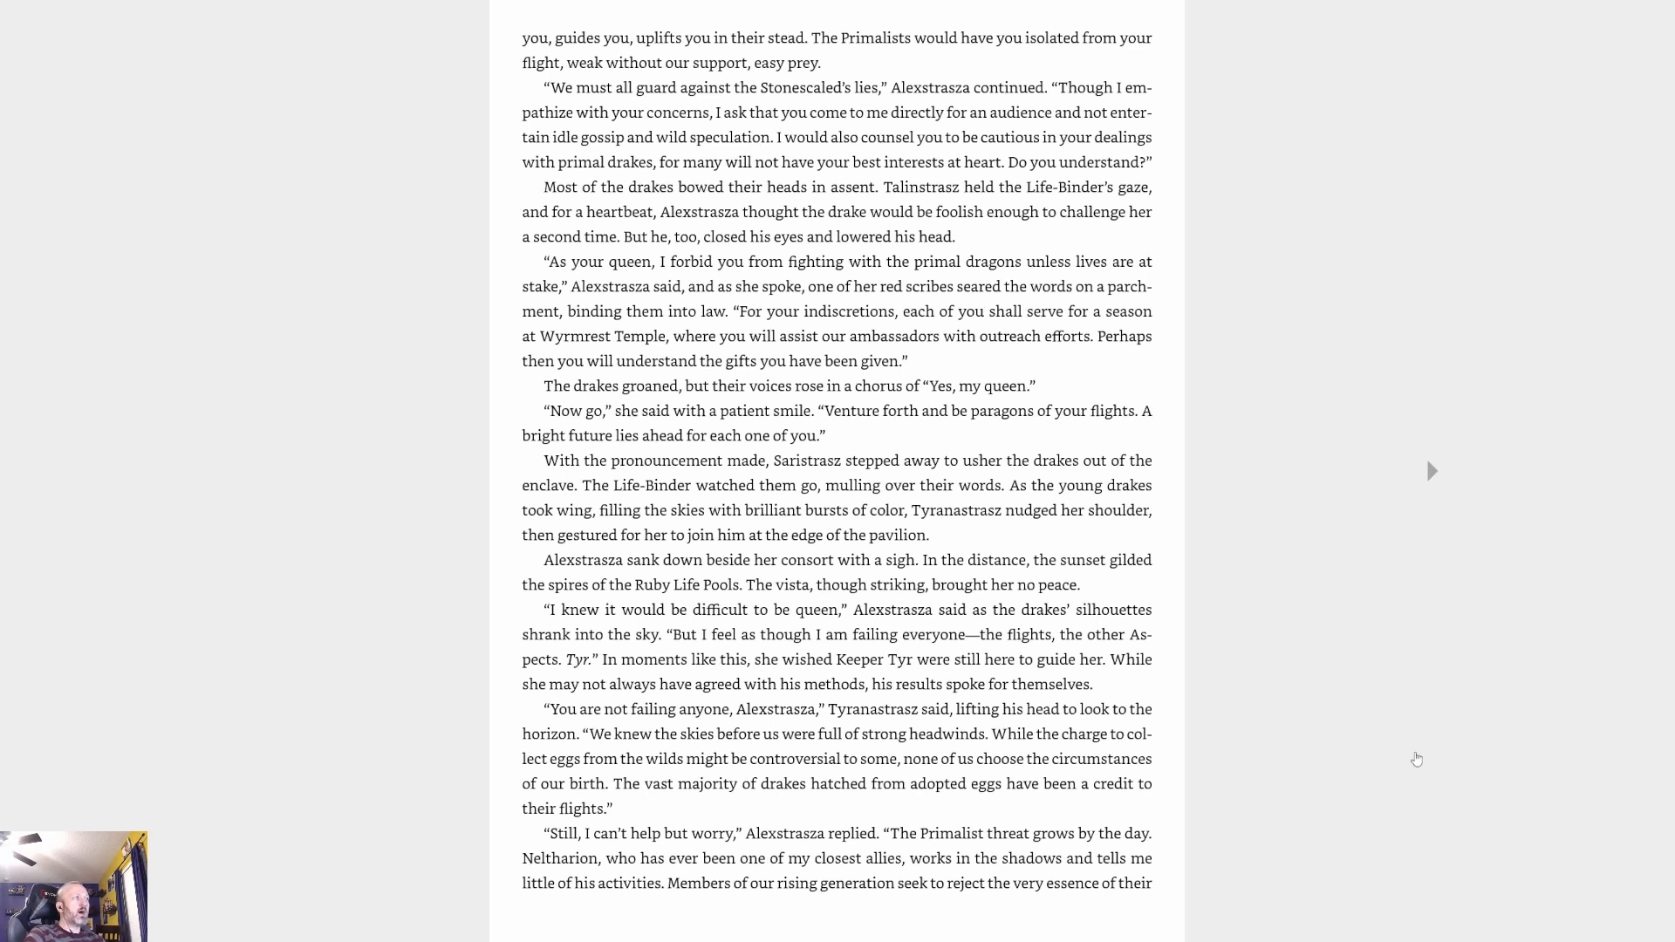
pyautogui.moveTo(1481, 927)
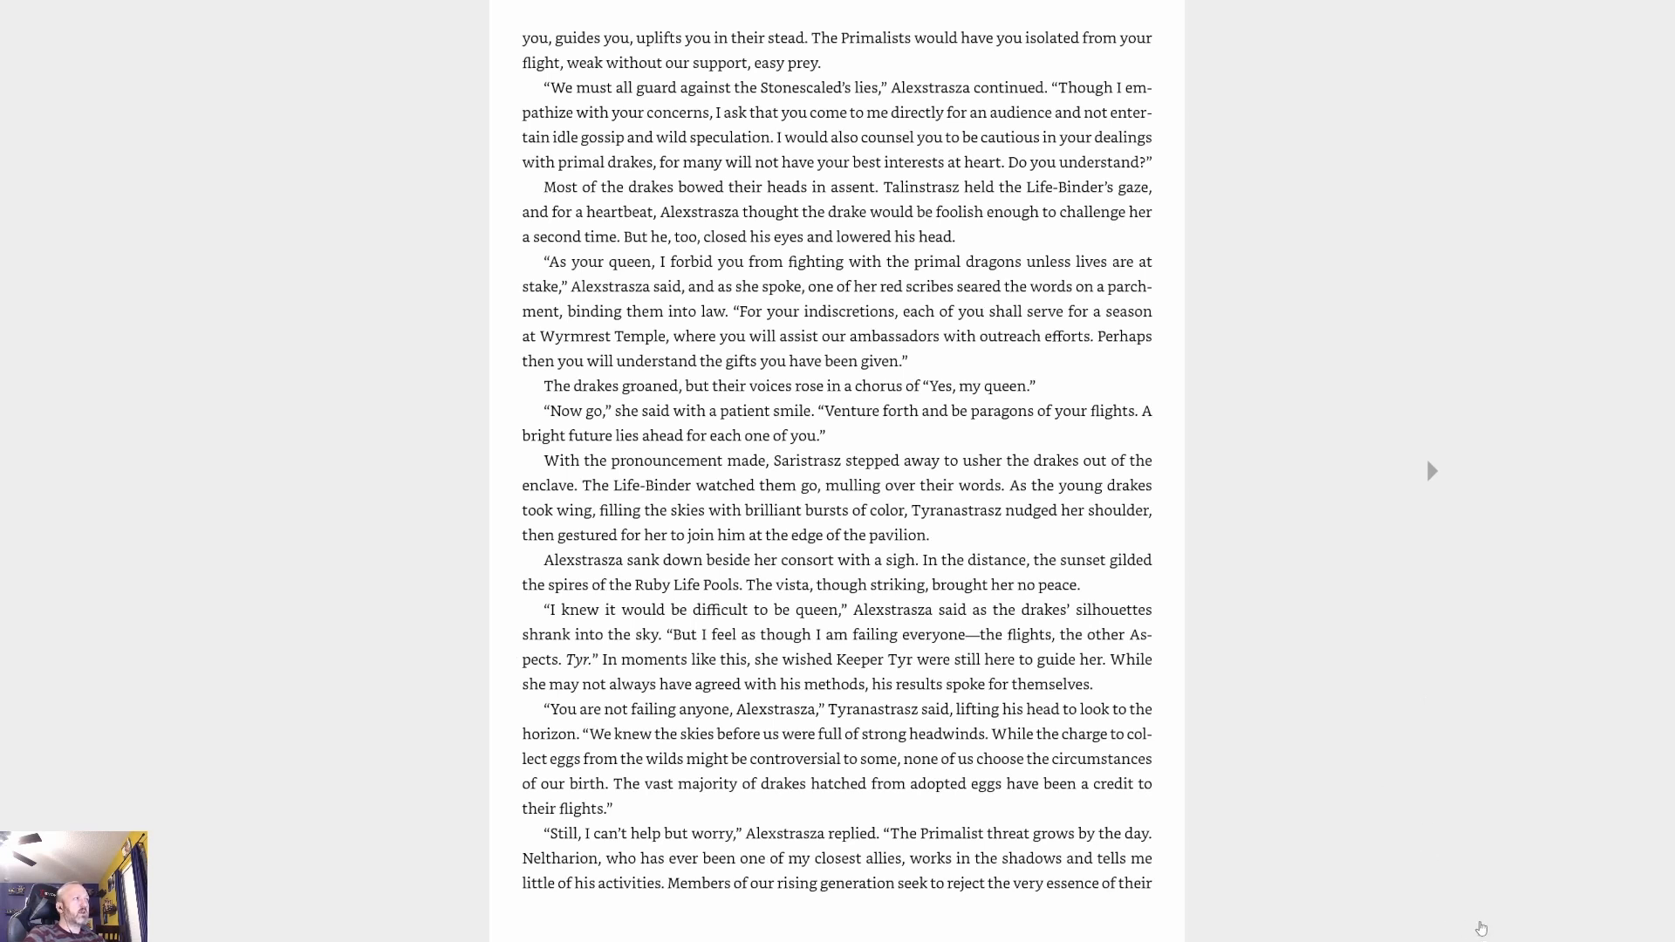
pyautogui.moveTo(1498, 934)
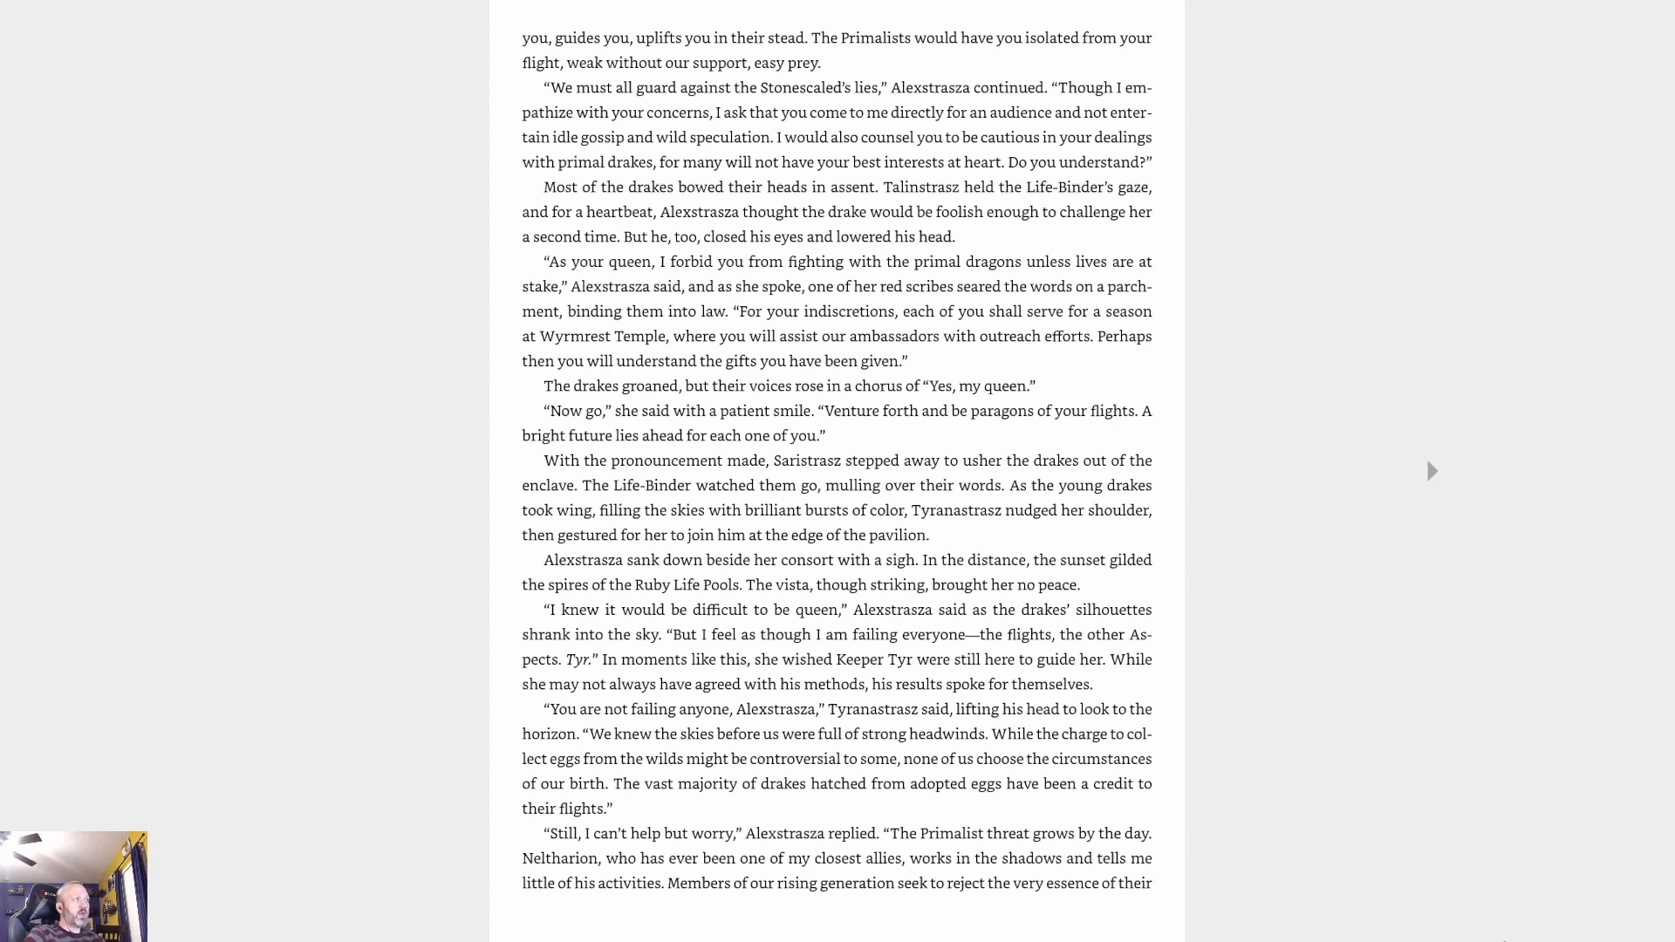
pyautogui.moveTo(1502, 917)
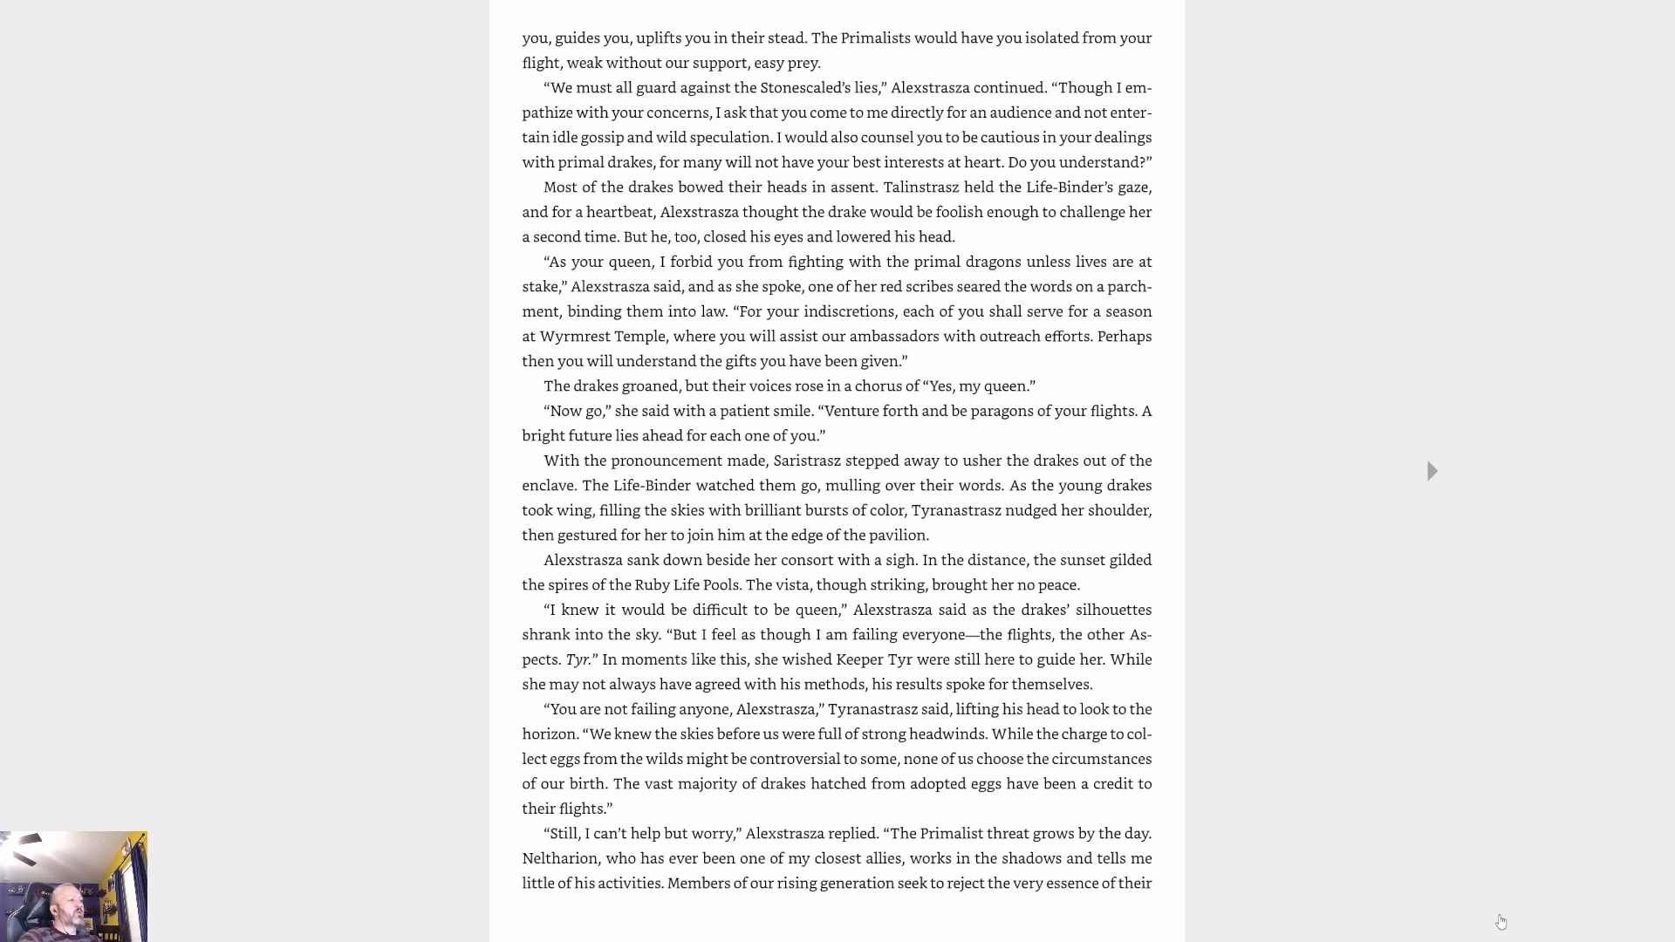
pyautogui.moveTo(1402, 469)
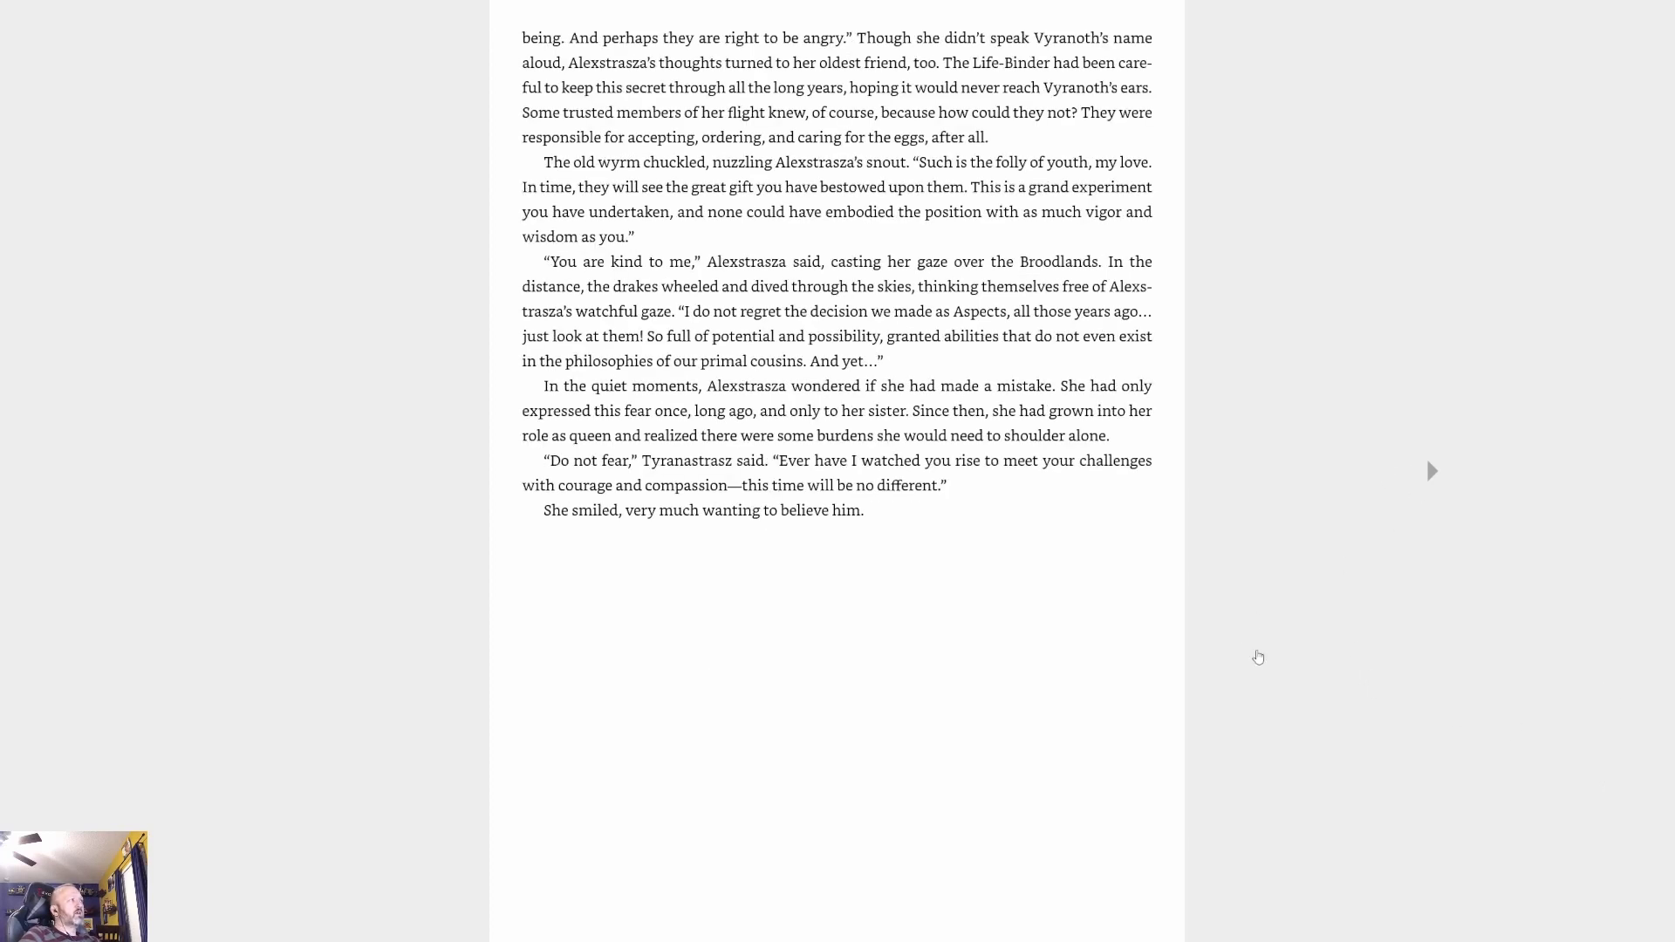
pyautogui.moveTo(1229, 505)
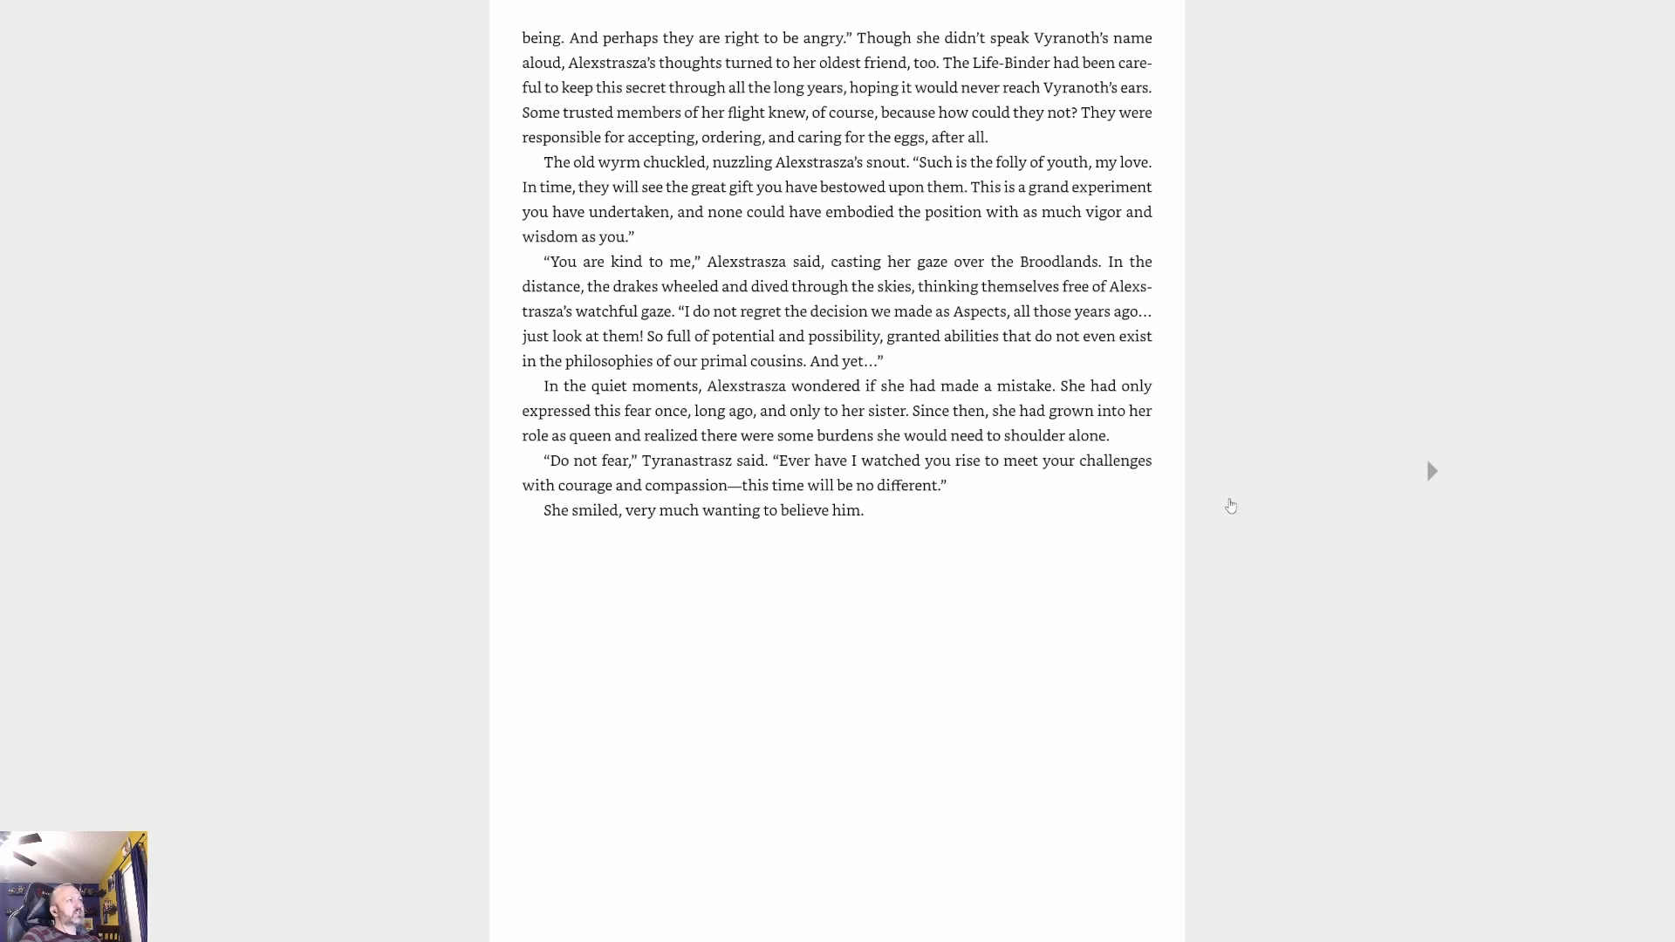
pyautogui.moveTo(1269, 653)
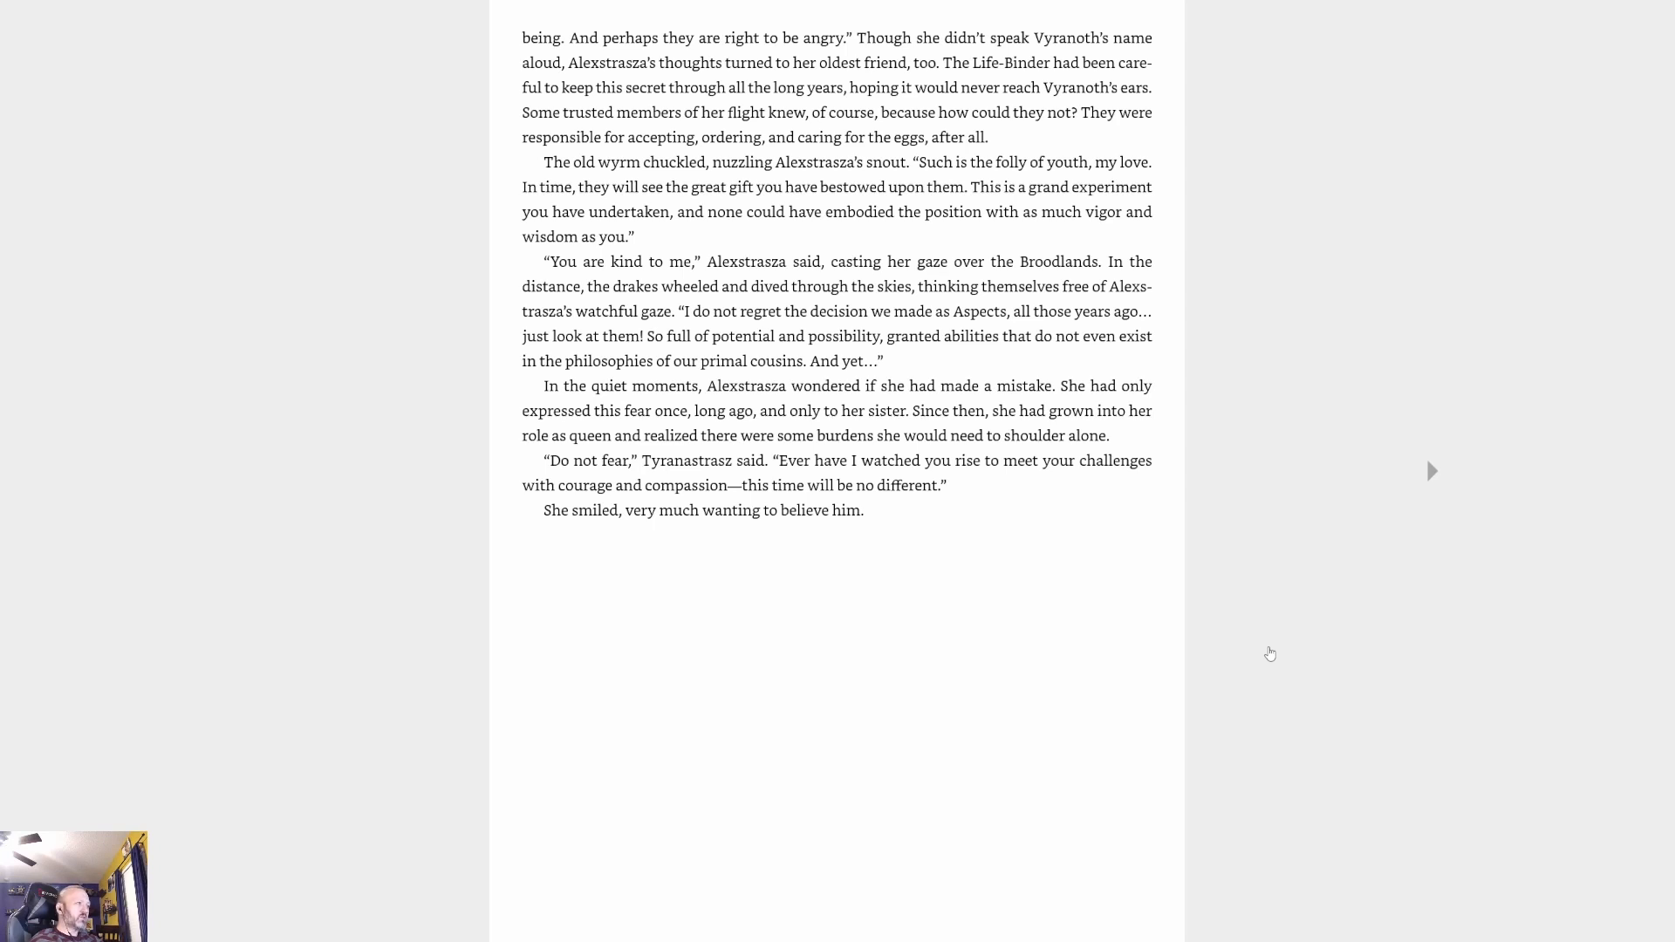
pyautogui.moveTo(1539, 172)
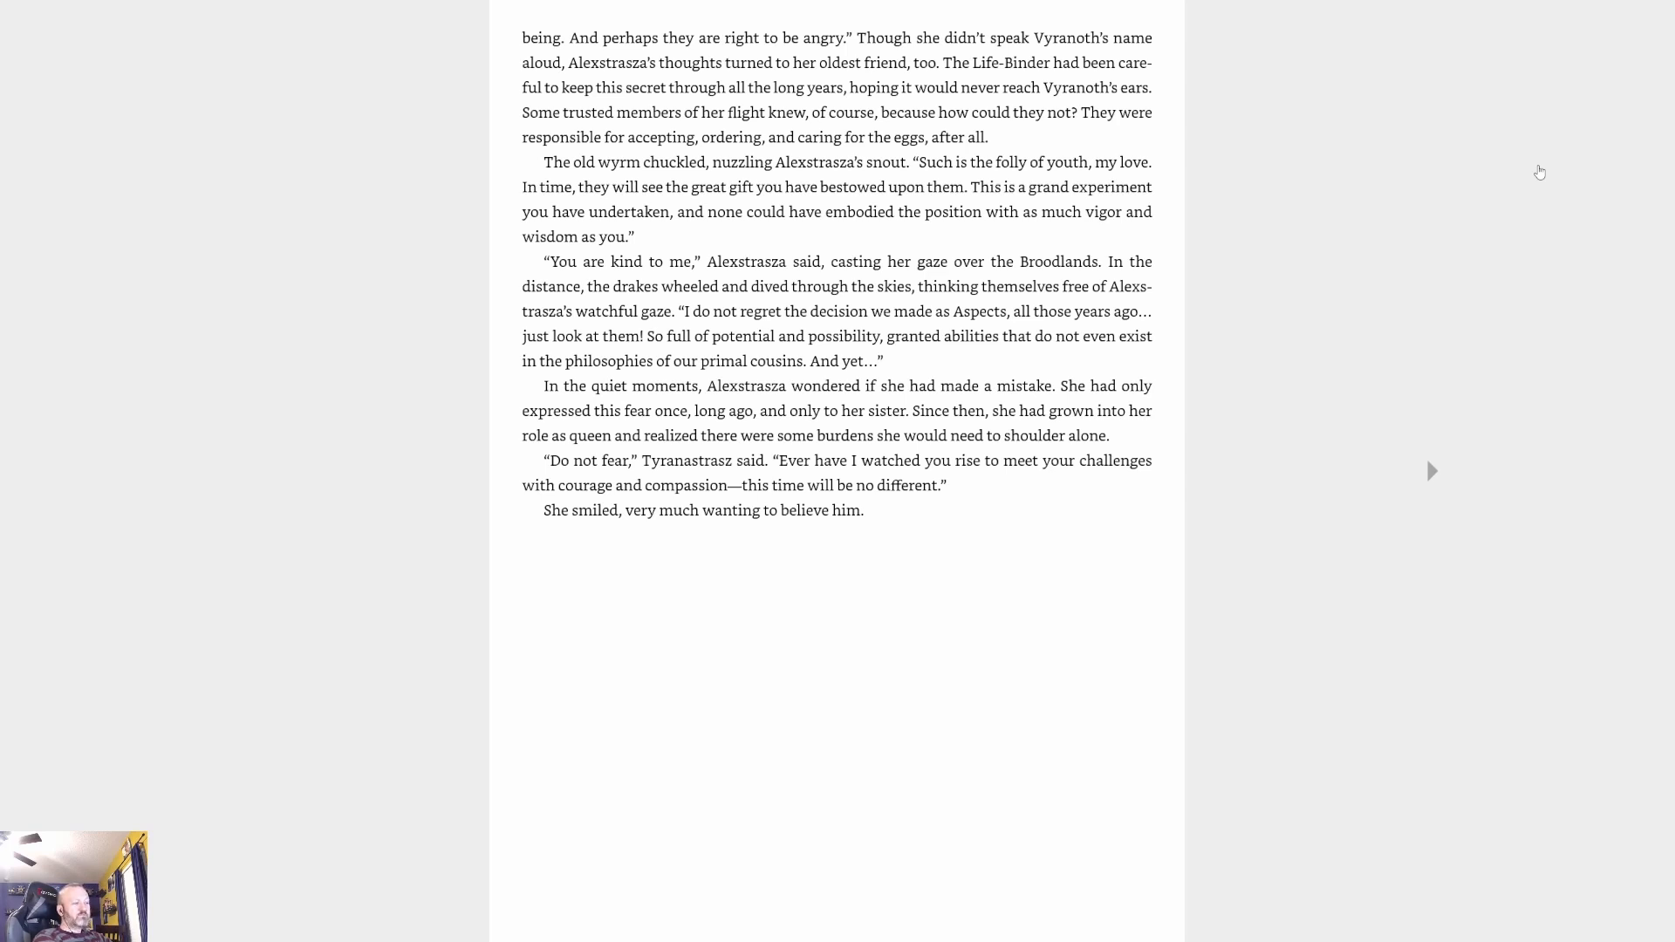
# Exit full-screen reading to the windowed view with the Vyranoth scales page.
pyautogui.click(1431, 470)
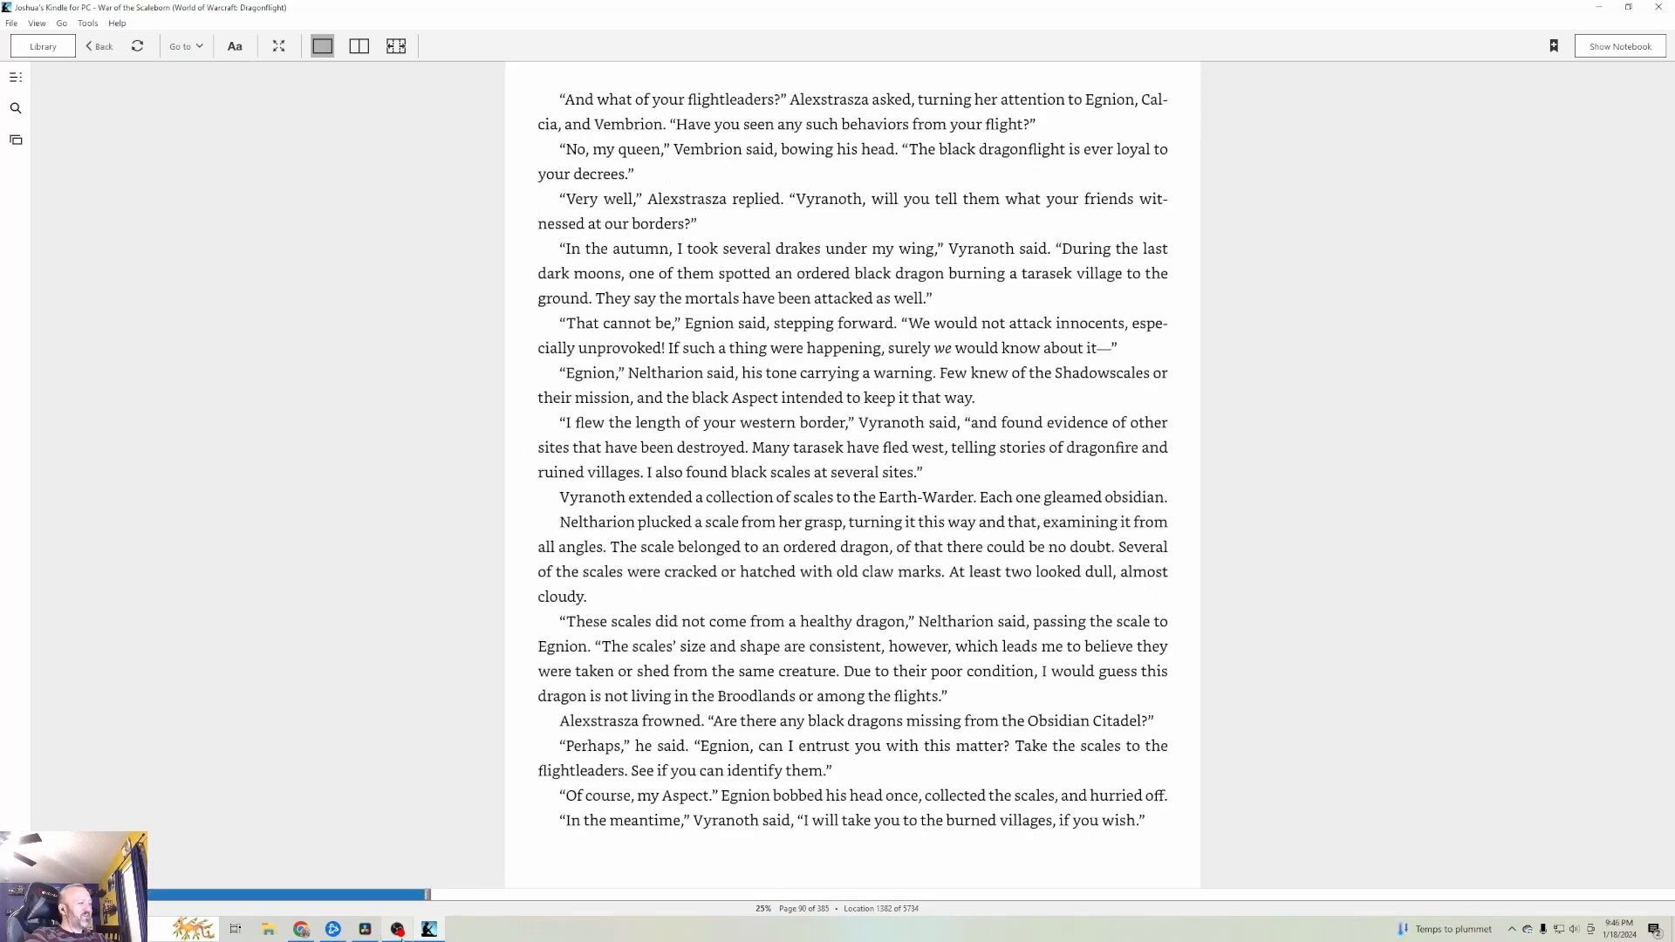